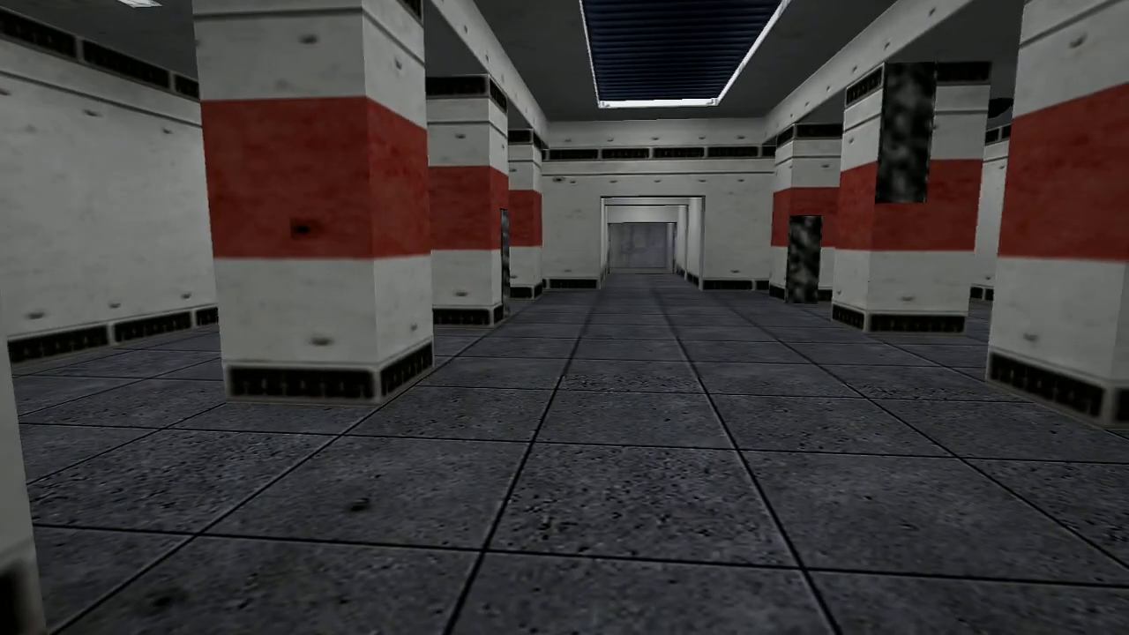
{"action": "key", "text": "w"}
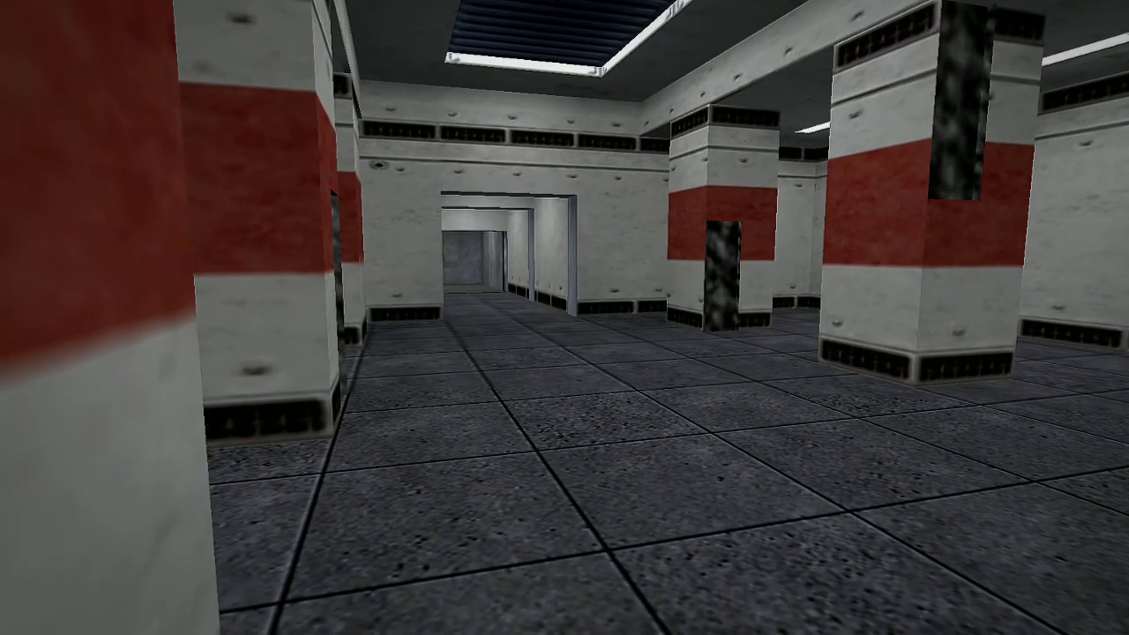
{"action": "key", "text": "w"}
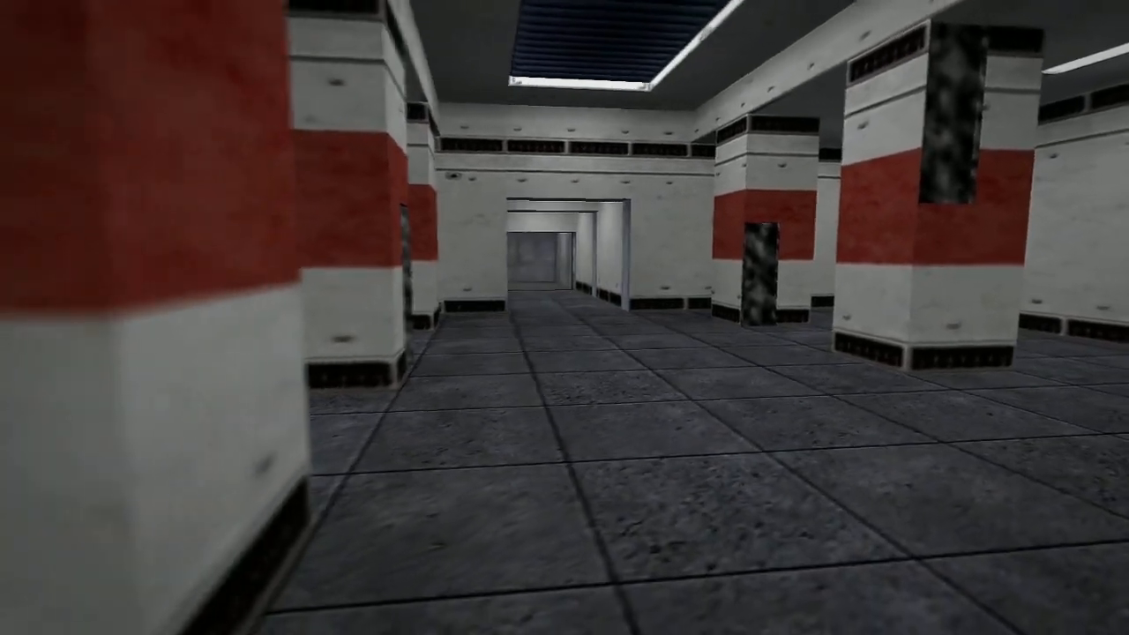
{"action": "key", "text": "w"}
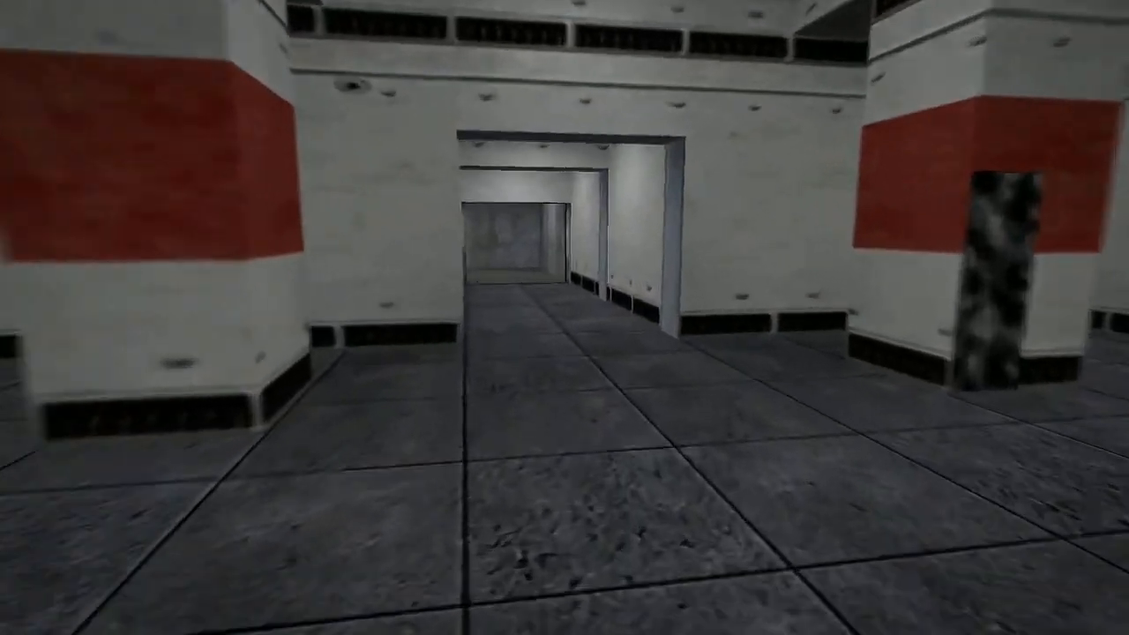
{"action": "key", "text": "w"}
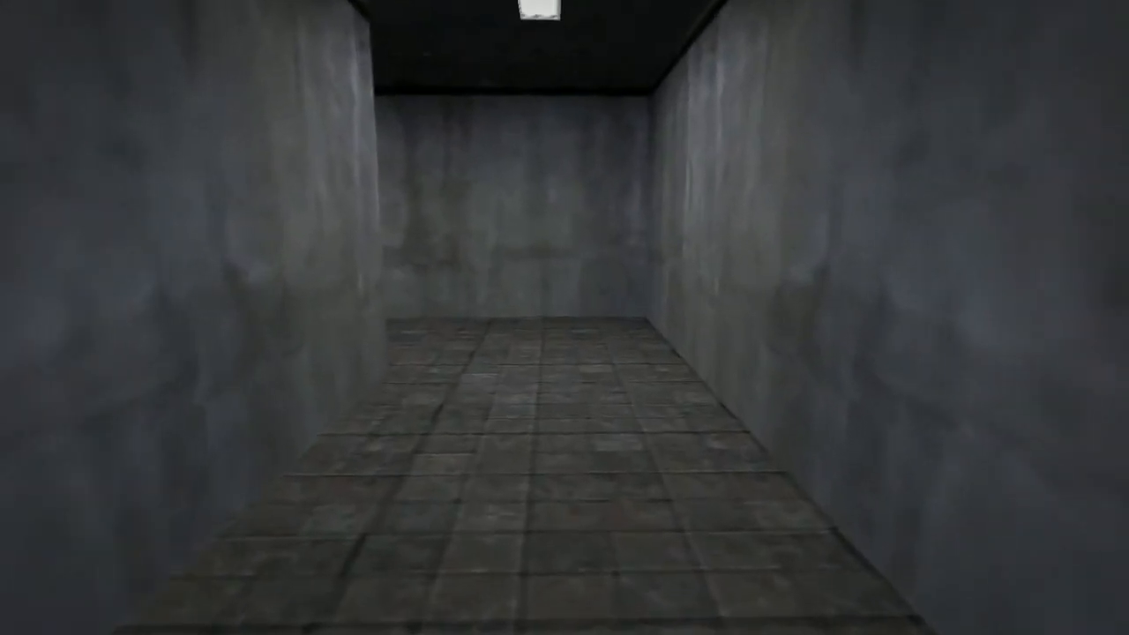
{"action": "mouse_move", "coordinate": [353, 317]}
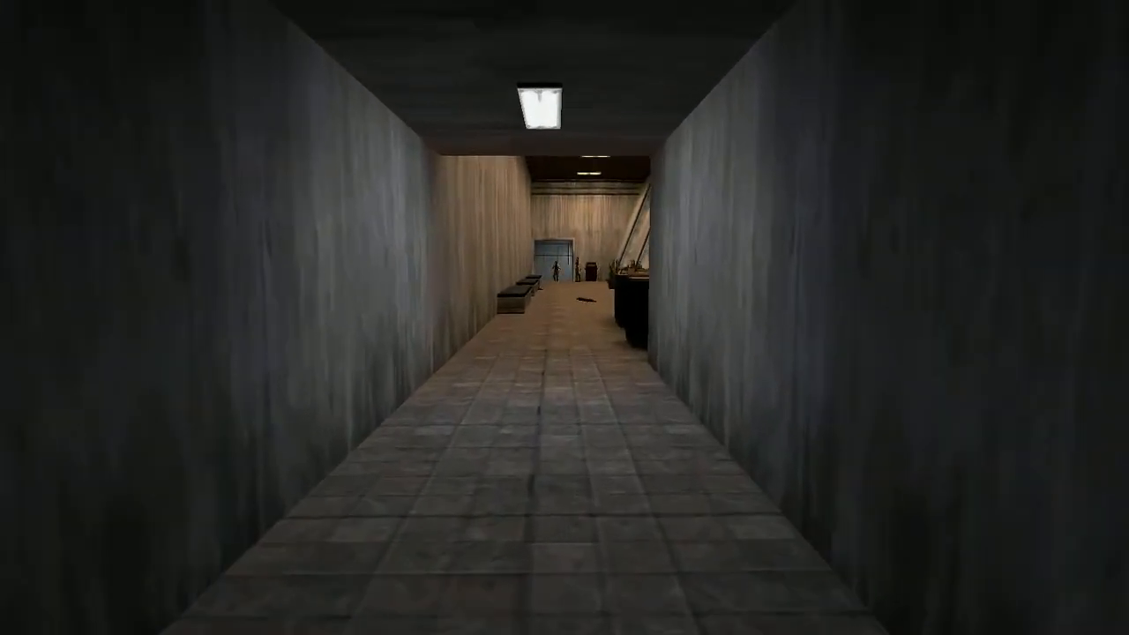
{"action": "key", "text": "w"}
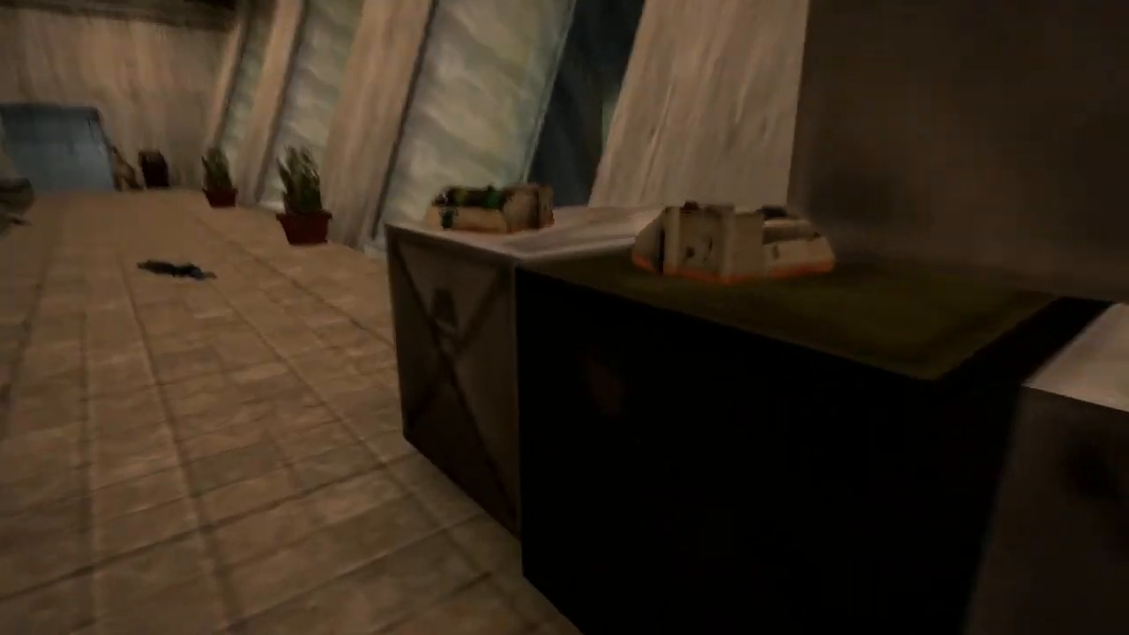
{"action": "mouse_move", "coordinate": [564, 317]}
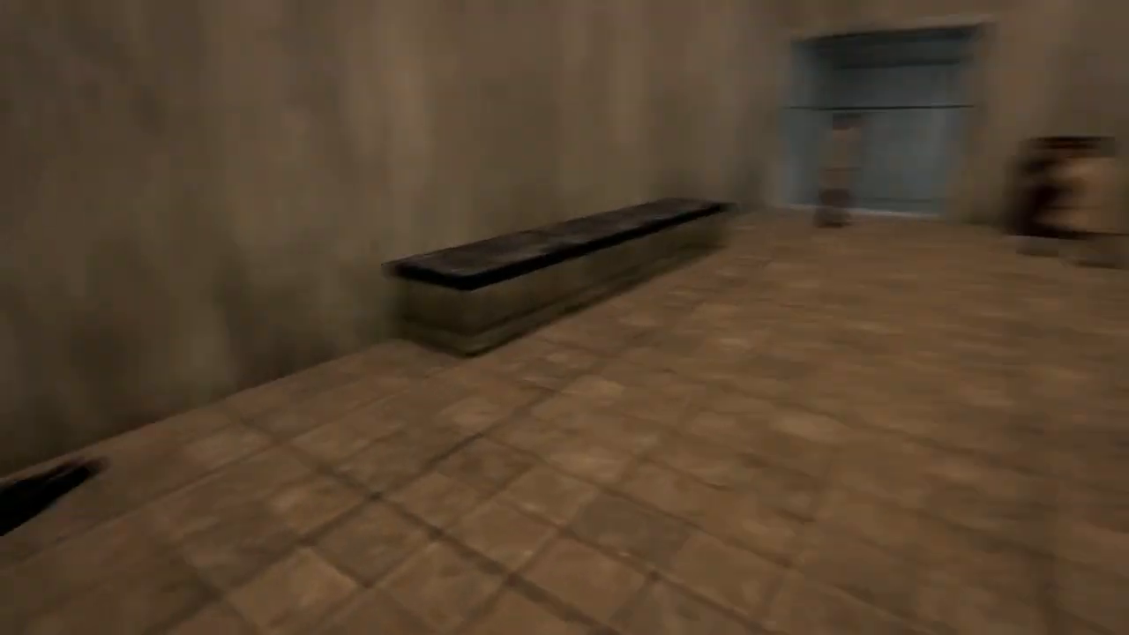
{"action": "mouse_move", "coordinate": [564, 318]}
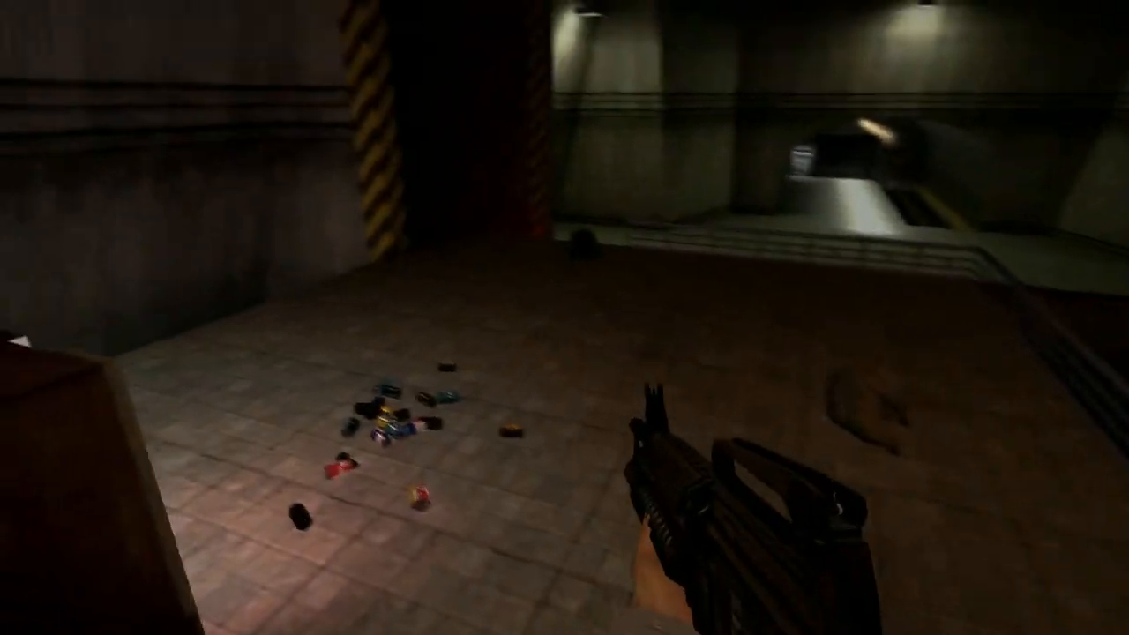
{"action": "left_click", "coordinate": [565, 317]}
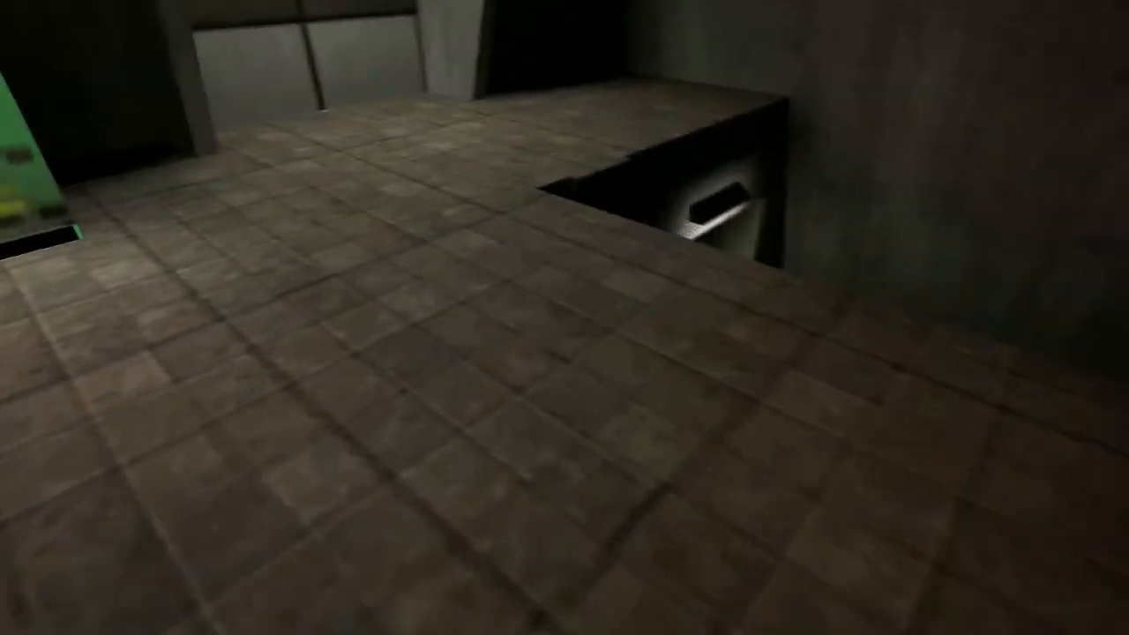
{"action": "mouse_move", "coordinate": [565, 317]}
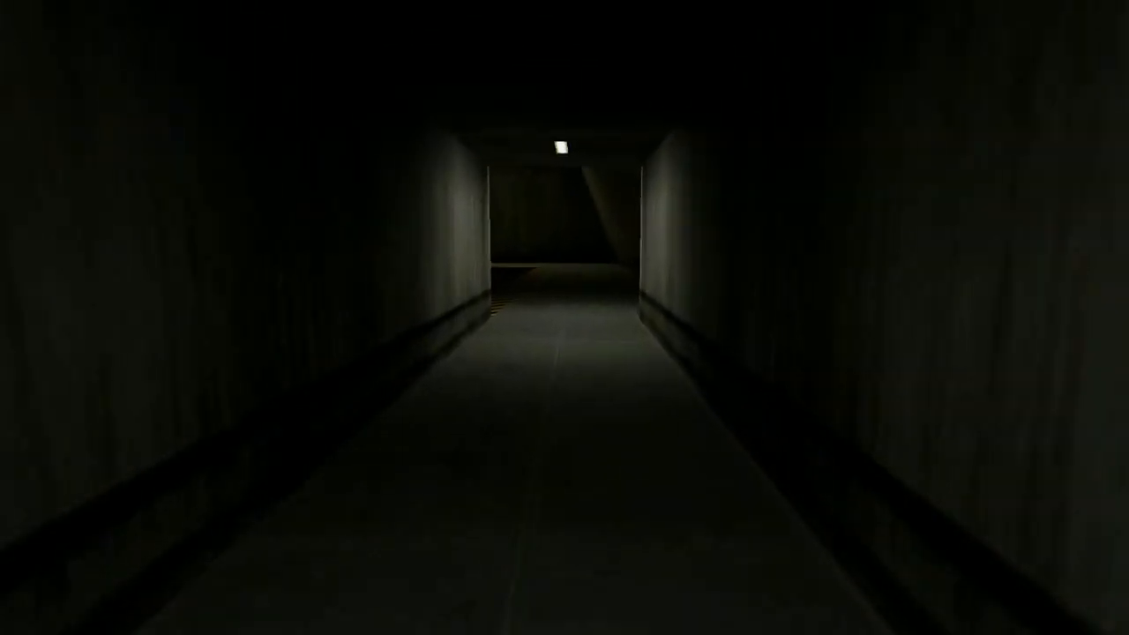
{"action": "key", "text": "W"}
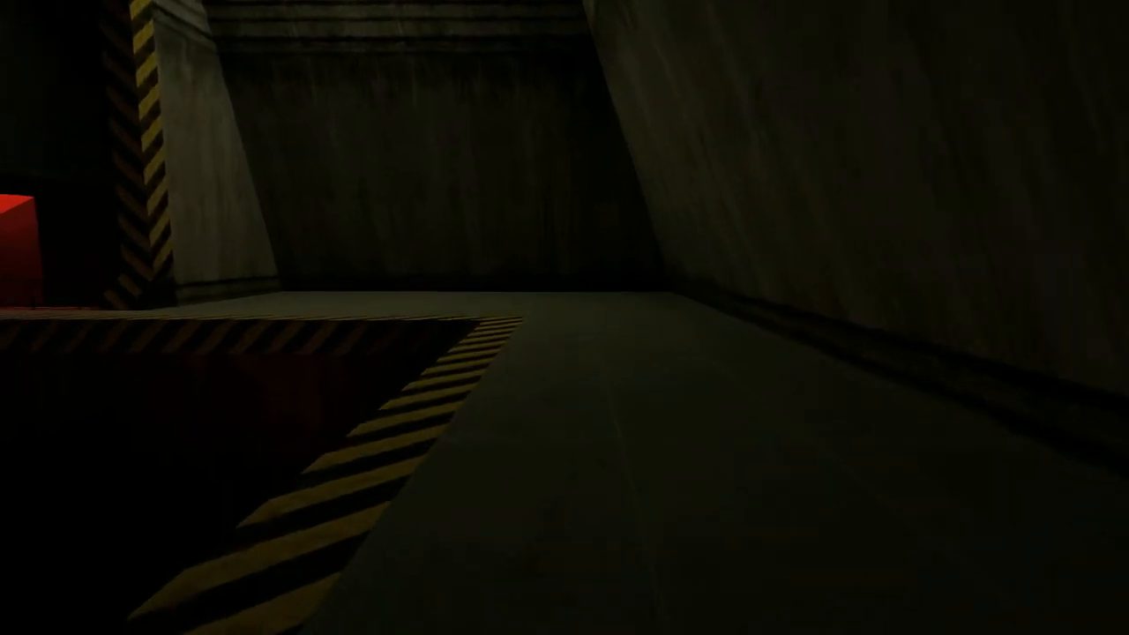
{"action": "mouse_move", "coordinate": [564, 317]}
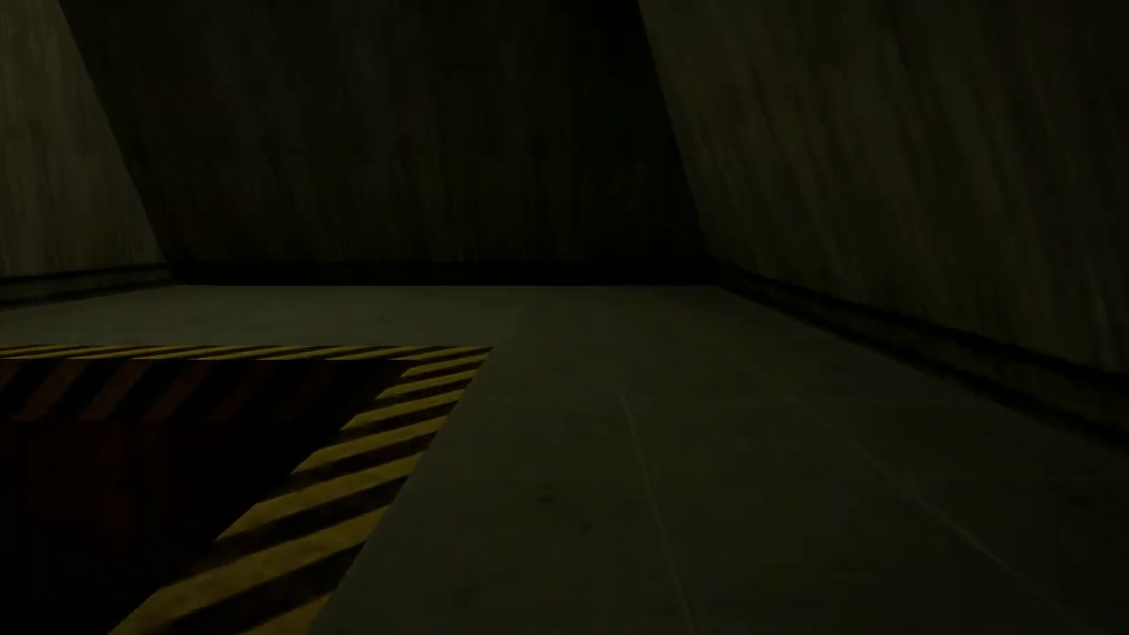
{"action": "mouse_move", "coordinate": [564, 318]}
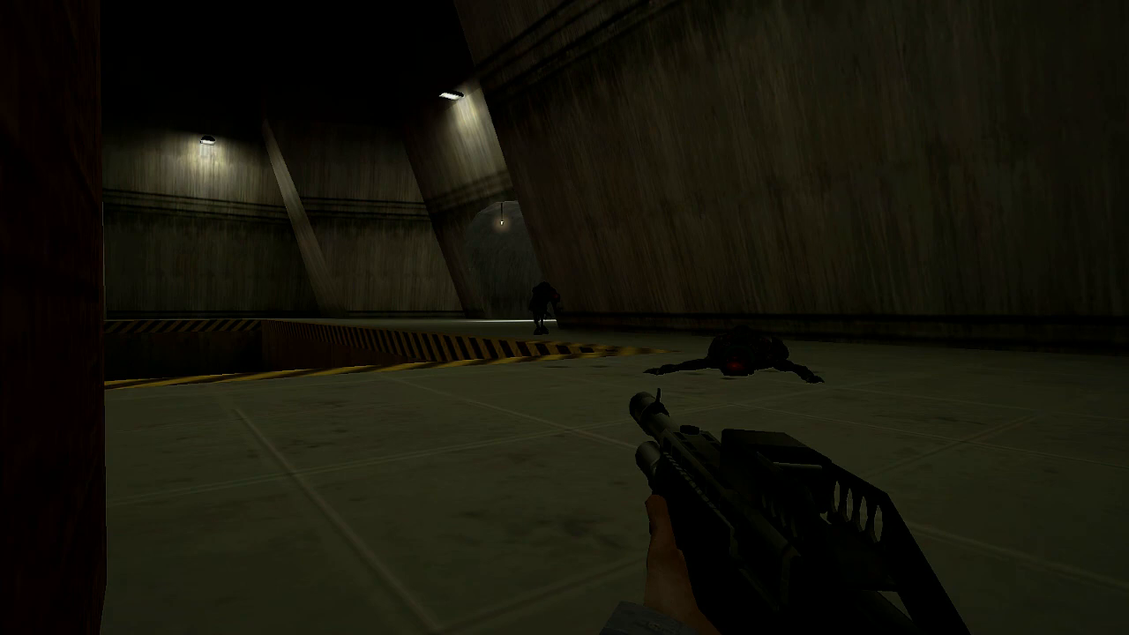
{"action": "mouse_move", "coordinate": [564, 318]}
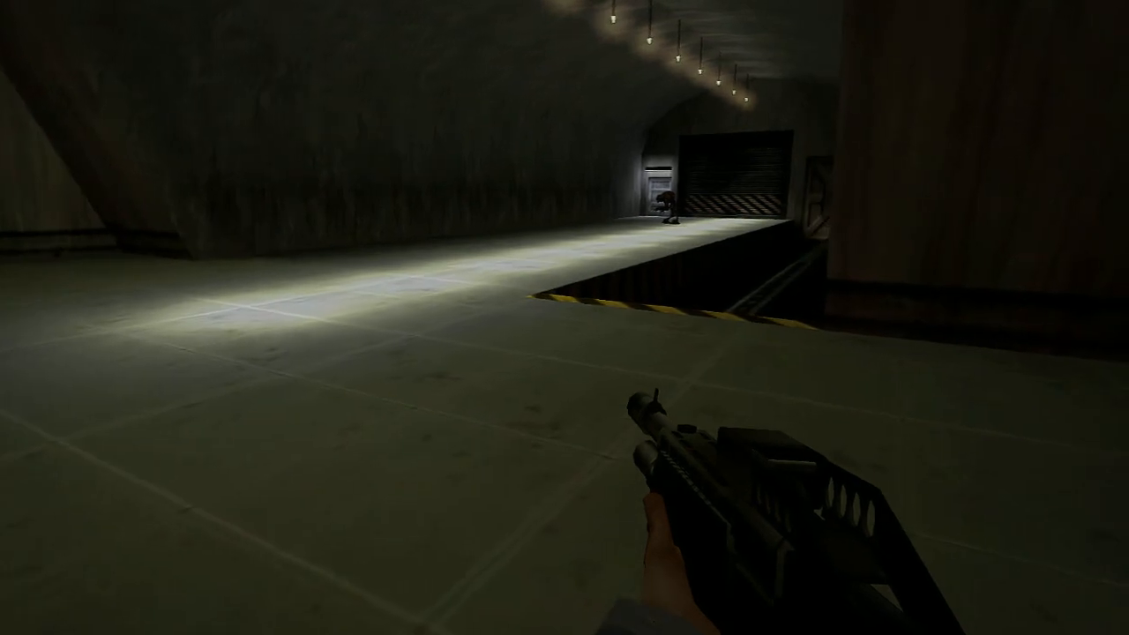
{"action": "mouse_move", "coordinate": [564, 317]}
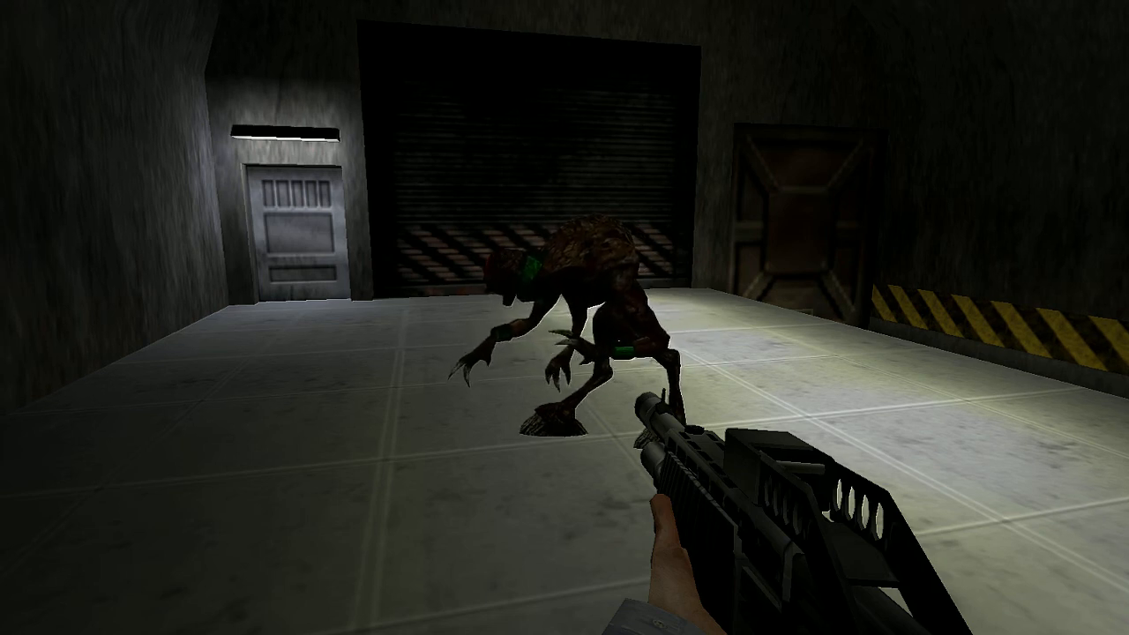
{"action": "mouse_move", "coordinate": [565, 317]}
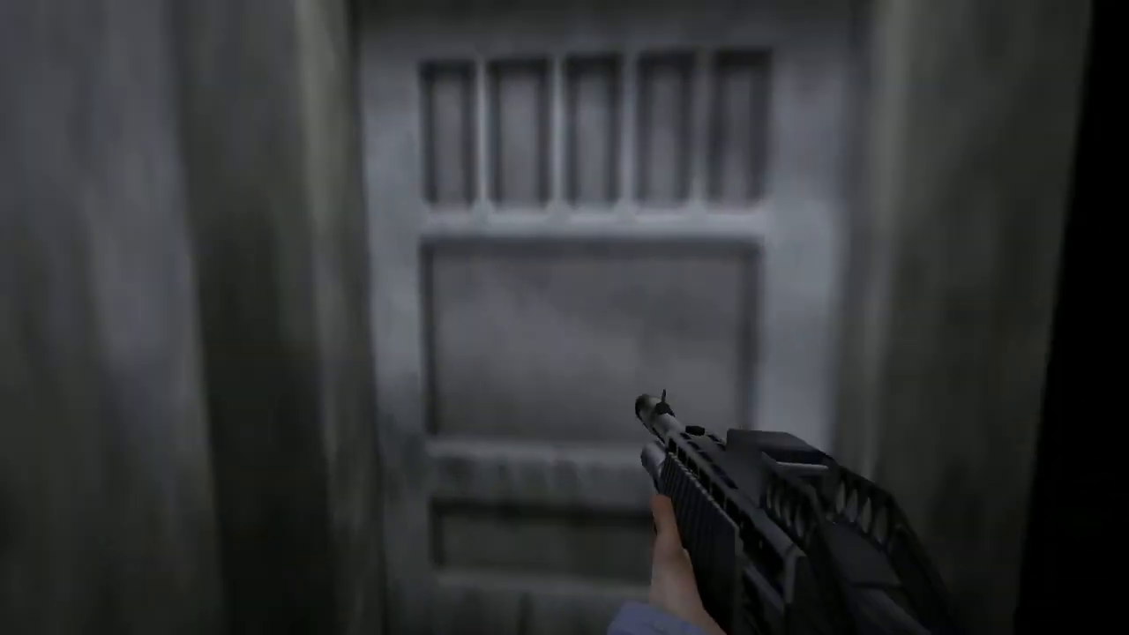
{"action": "mouse_move", "coordinate": [564, 318]}
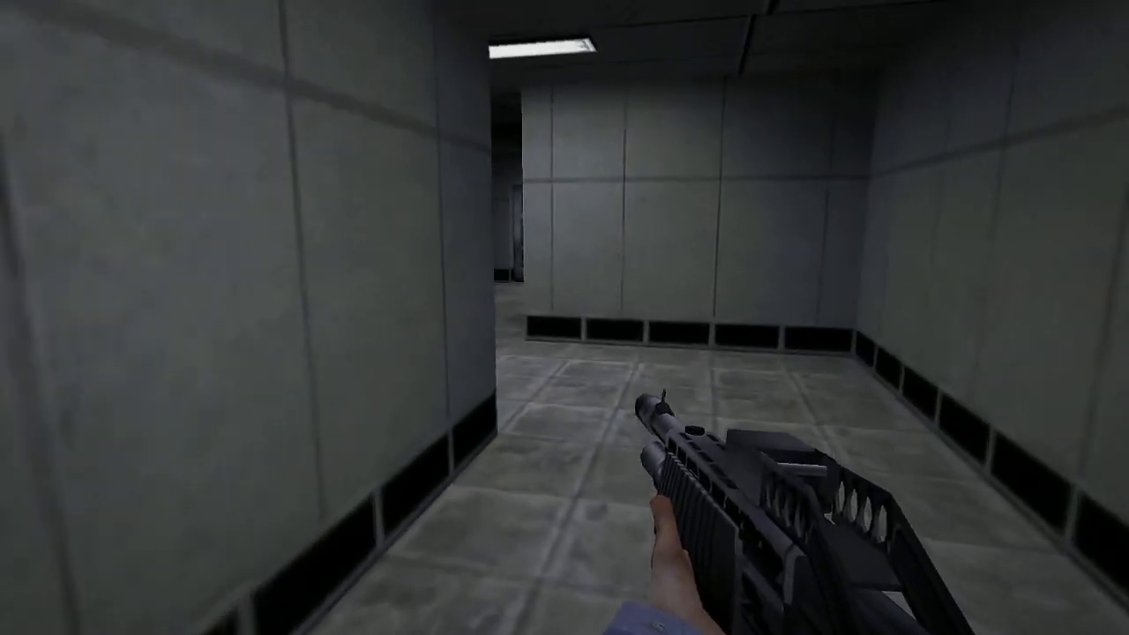
{"action": "mouse_move", "coordinate": [565, 318]}
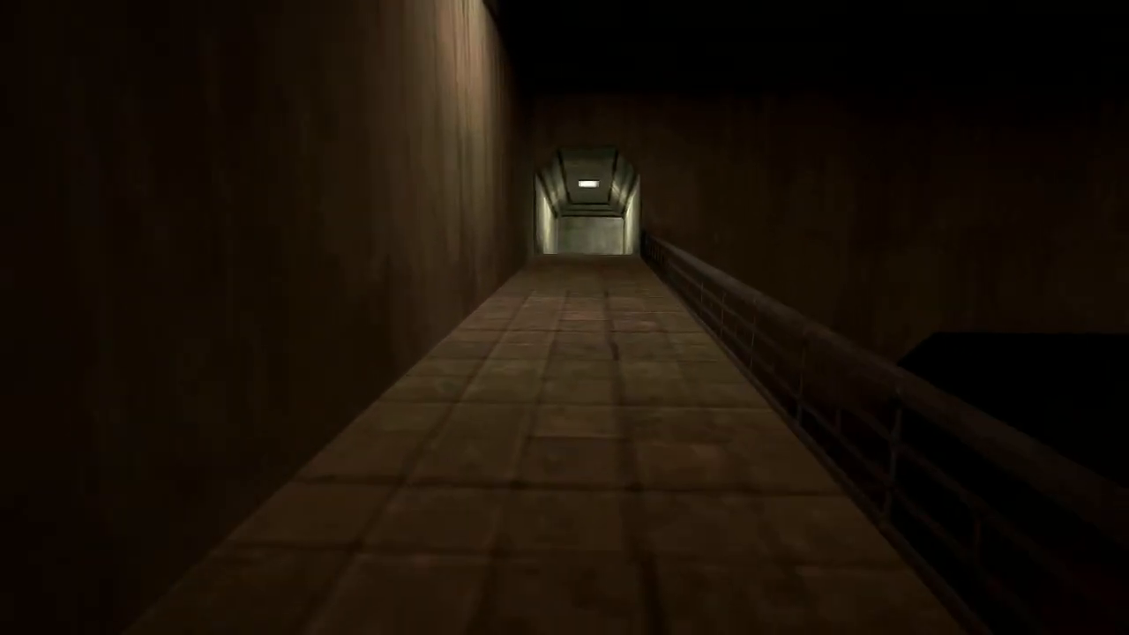
{"action": "key", "text": "W"}
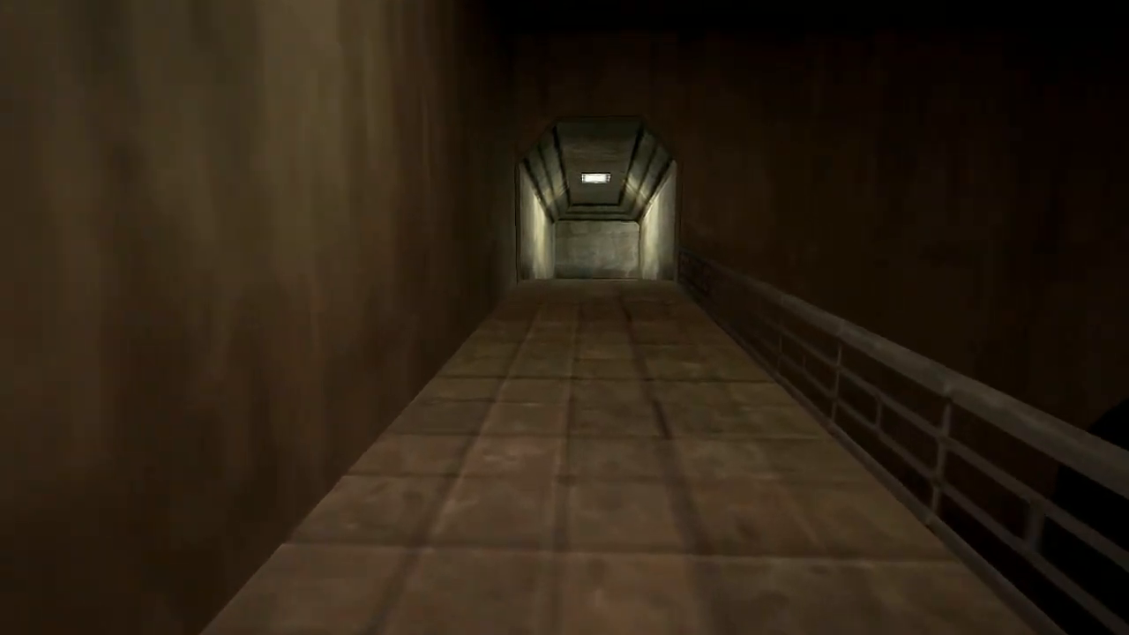
{"action": "key", "text": "w"}
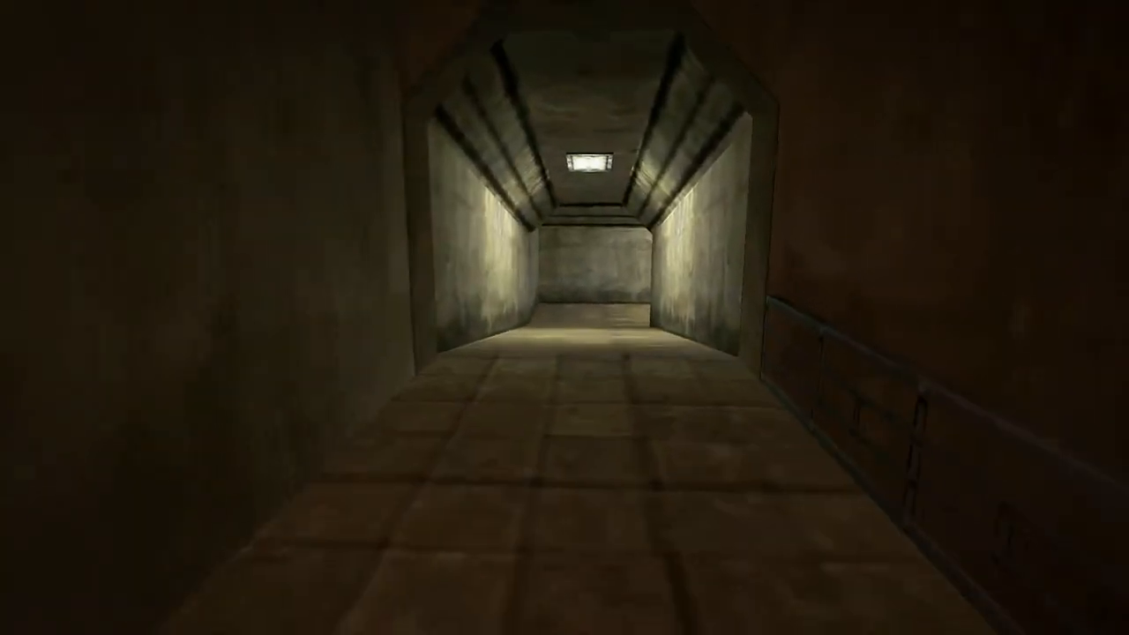
{"action": "key", "text": "w"}
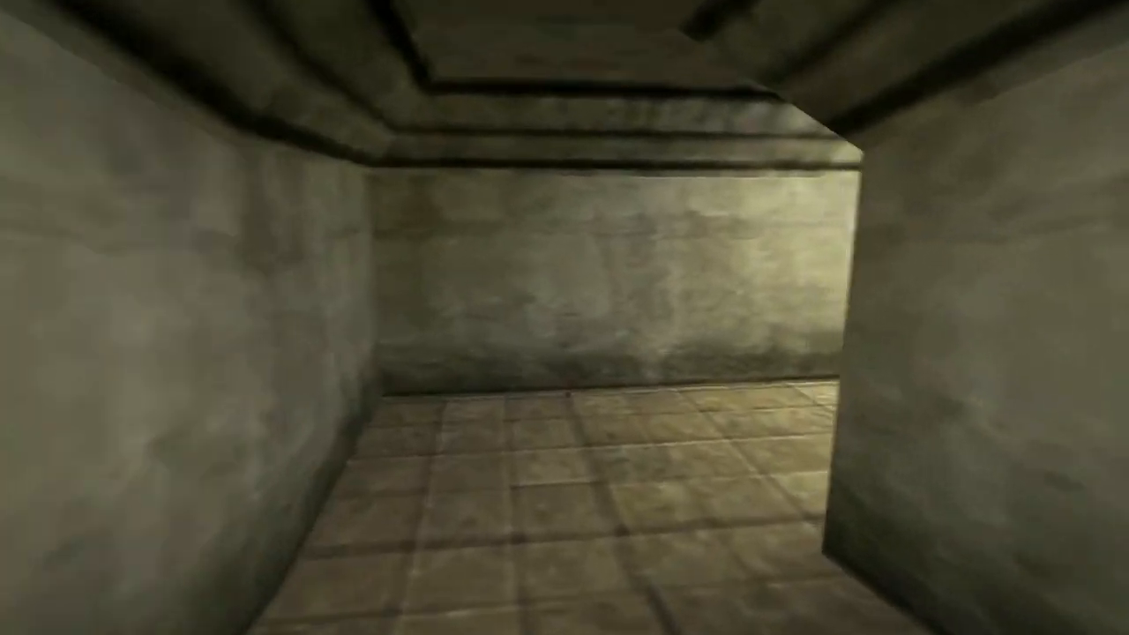
{"action": "mouse_move", "coordinate": [564, 317]}
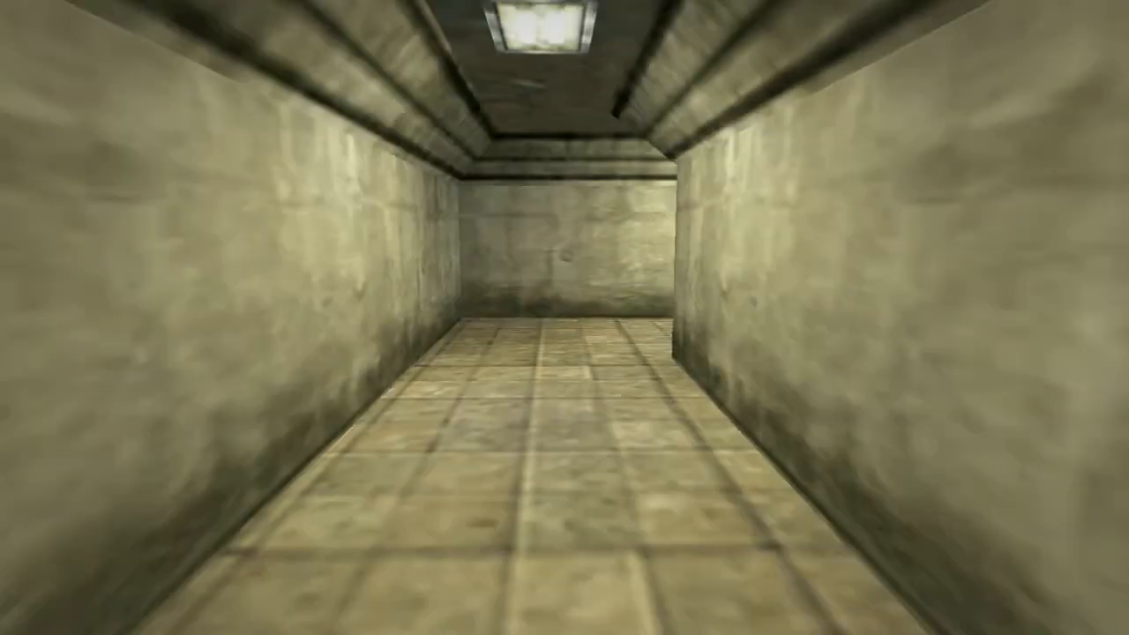
{"action": "mouse_move", "coordinate": [564, 318]}
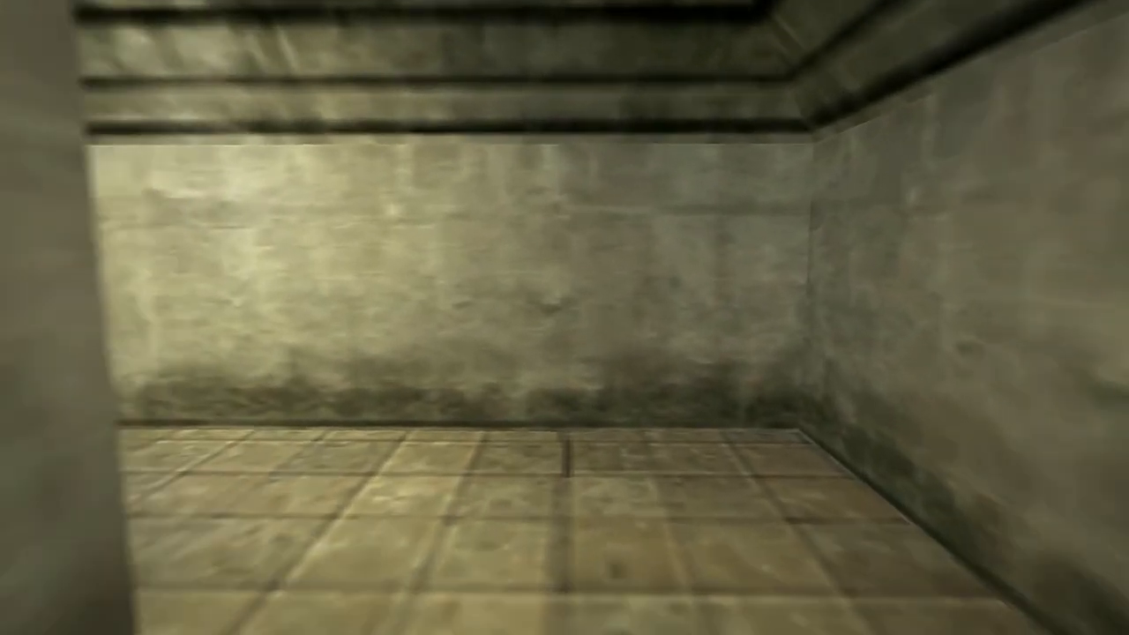
{"action": "mouse_move", "coordinate": [564, 317]}
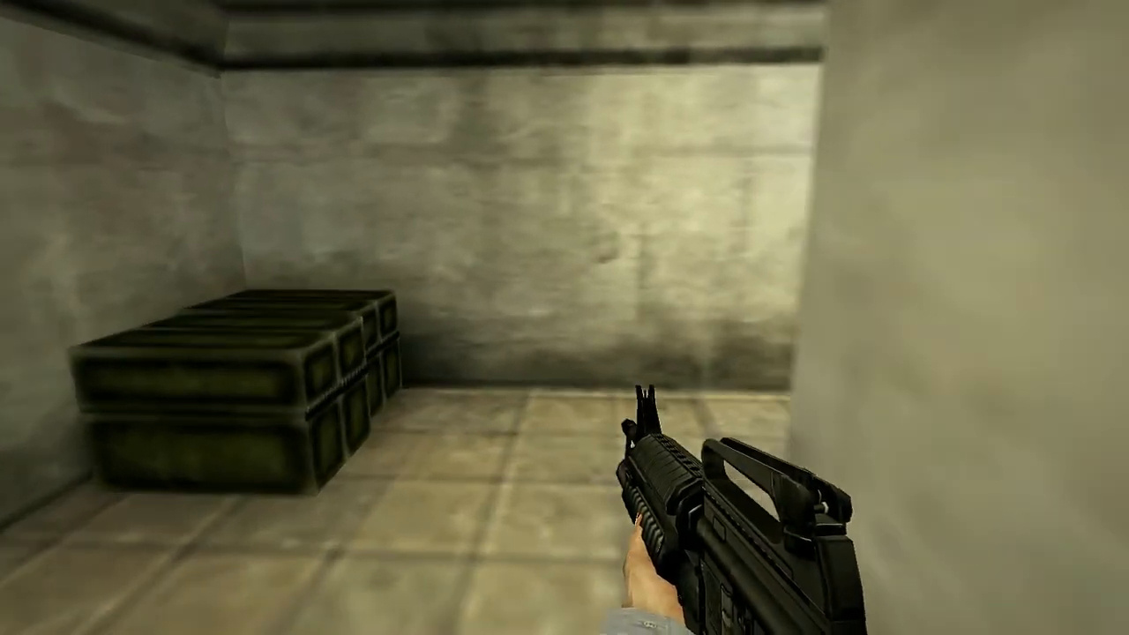
{"action": "mouse_move", "coordinate": [565, 318]}
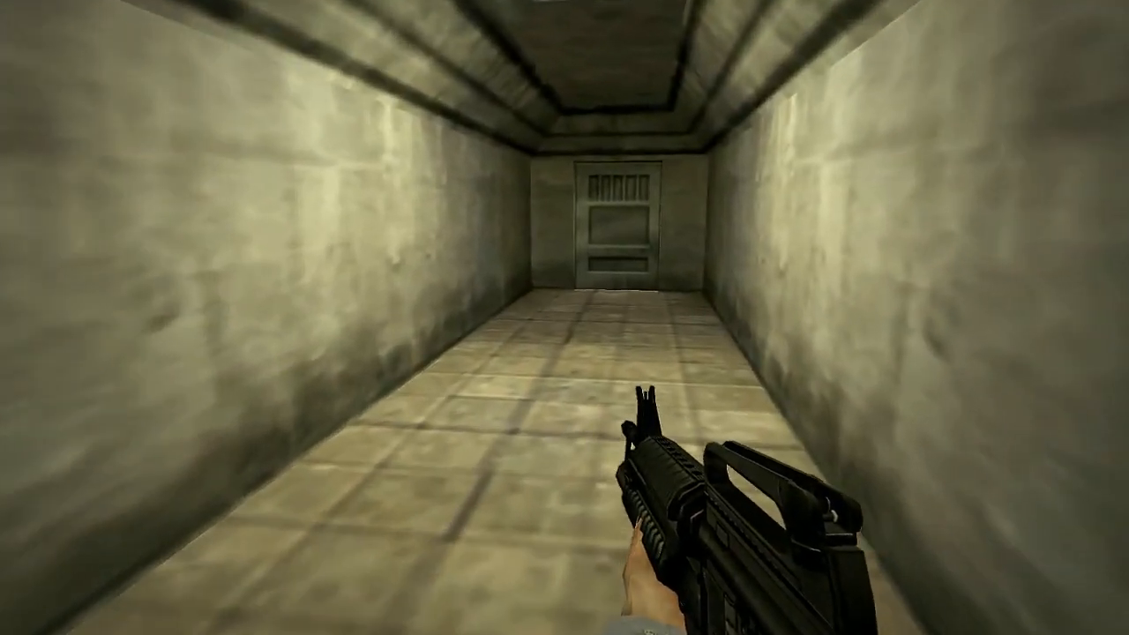
{"action": "key", "text": "w"}
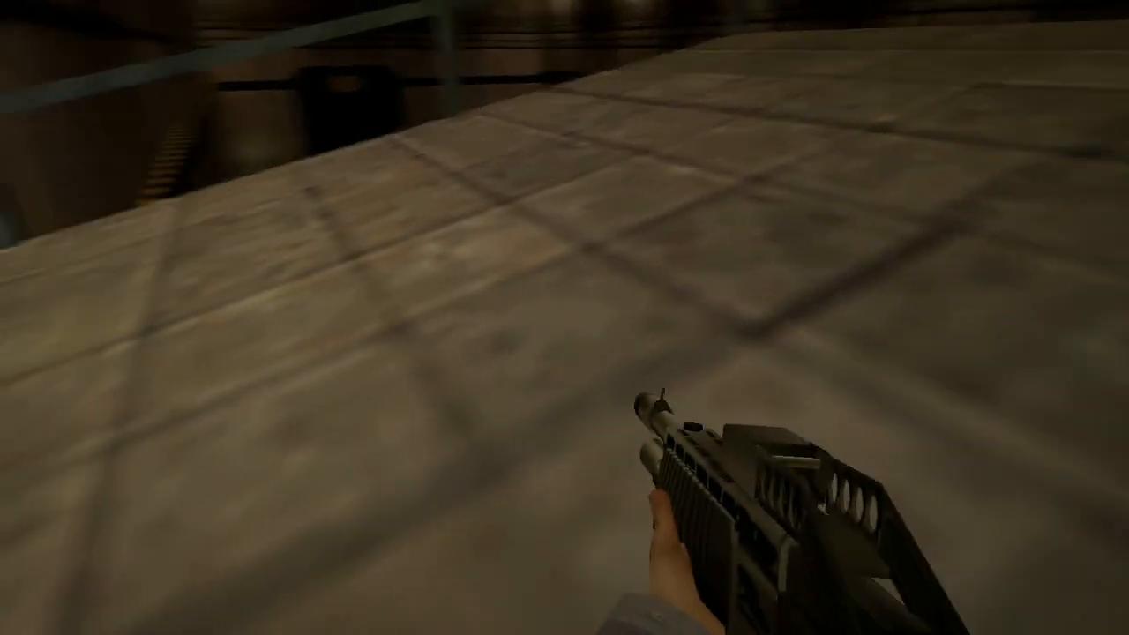
{"action": "mouse_move", "coordinate": [564, 318]}
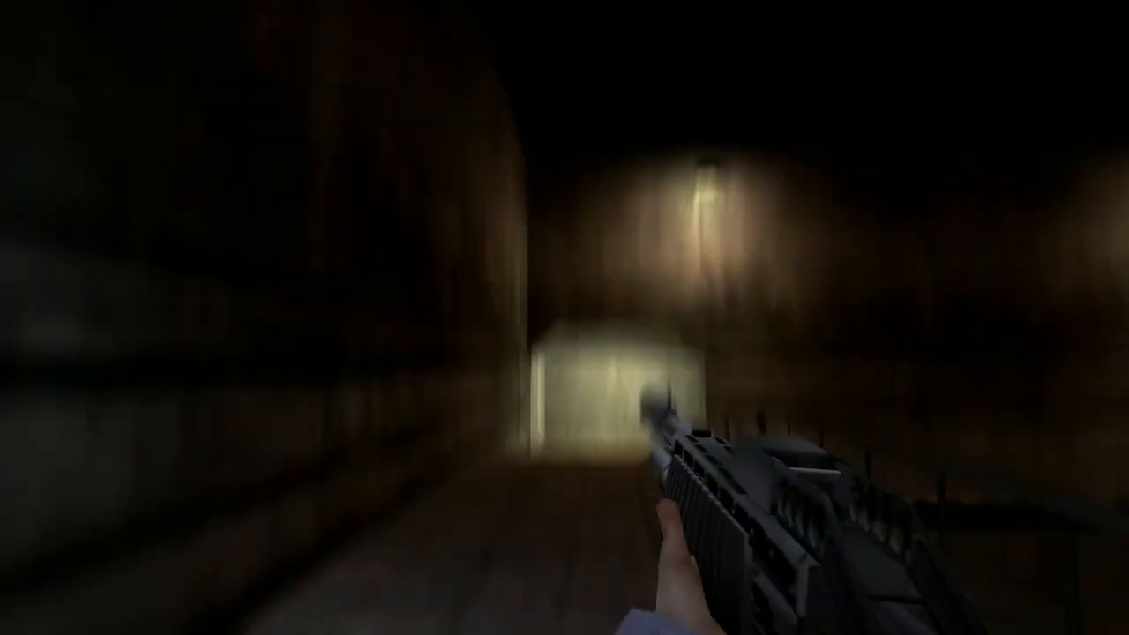
{"action": "mouse_move", "coordinate": [564, 318]}
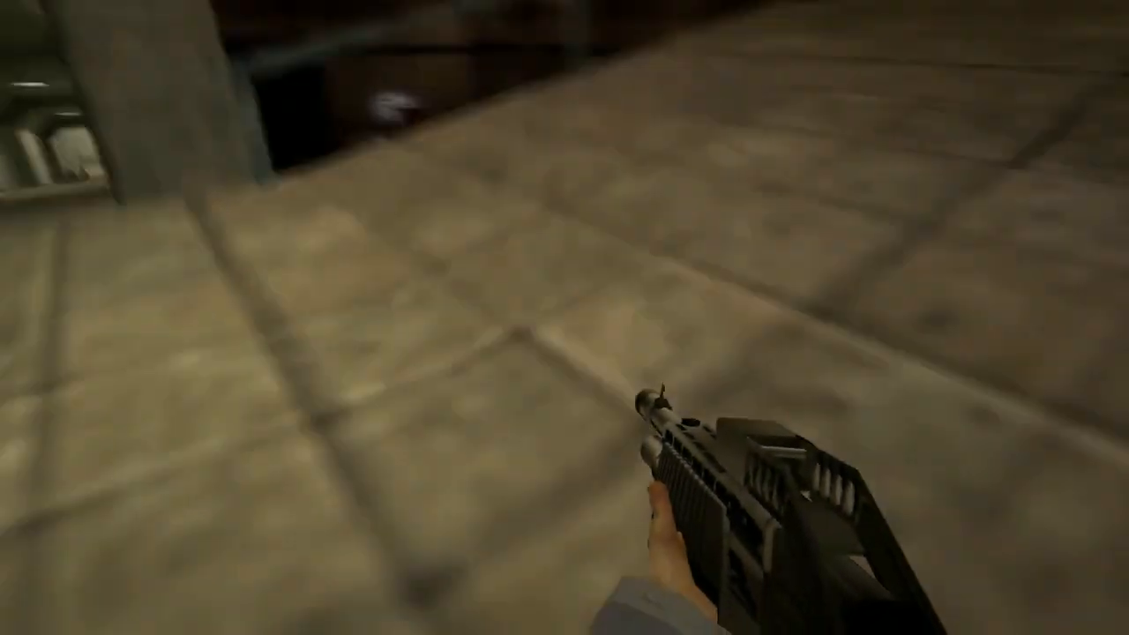
{"action": "mouse_move", "coordinate": [564, 318]}
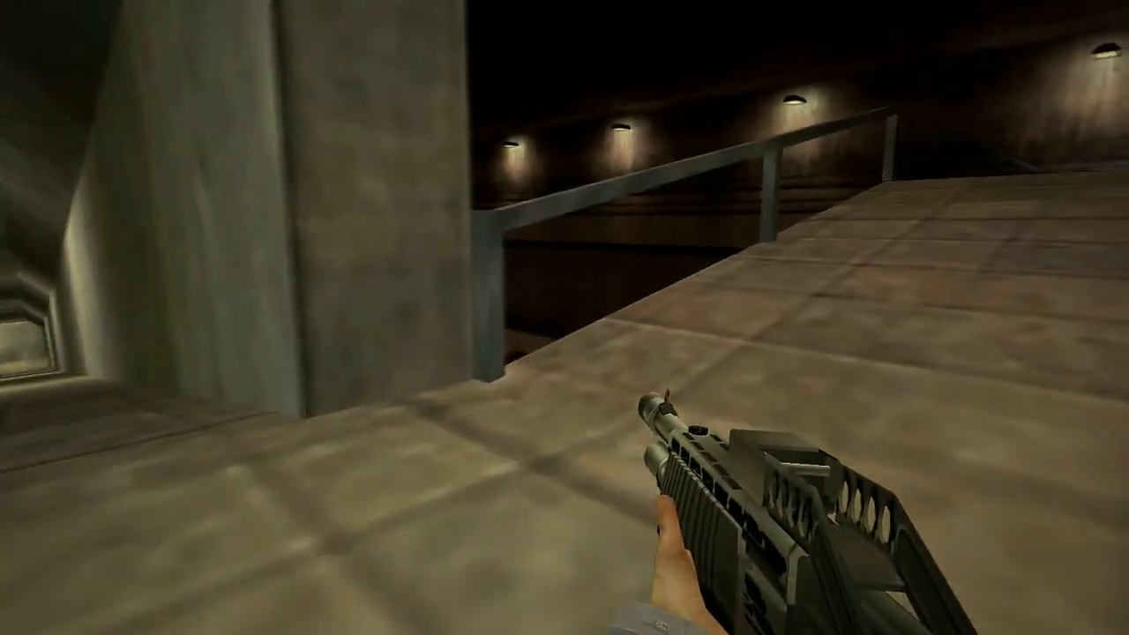
{"action": "mouse_move", "coordinate": [565, 317]}
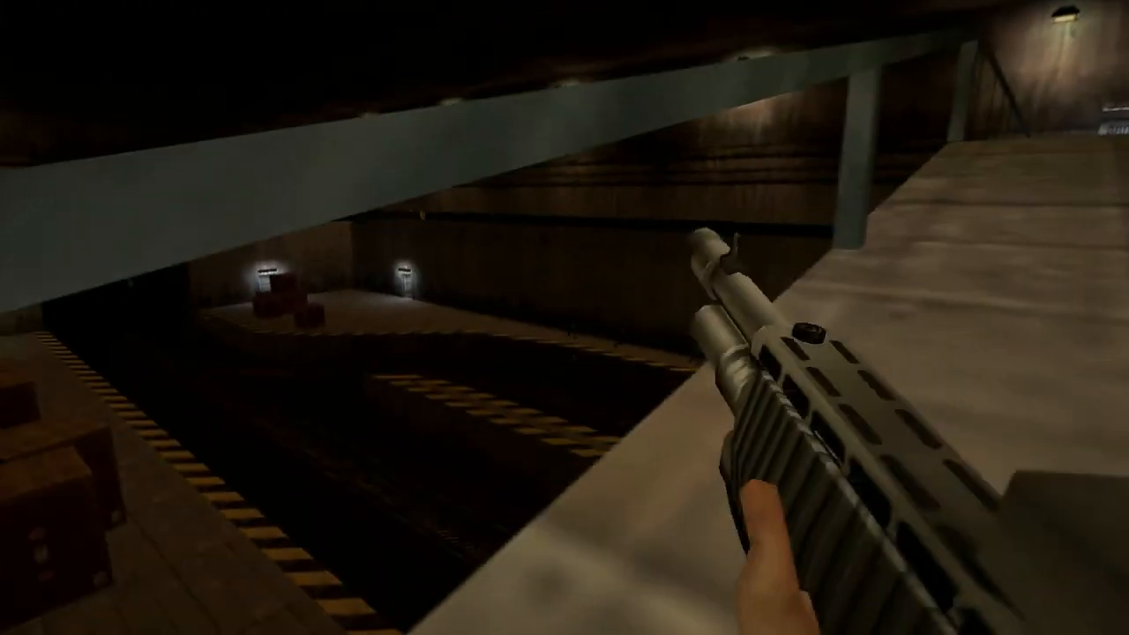
{"action": "left_click", "coordinate": [564, 318]}
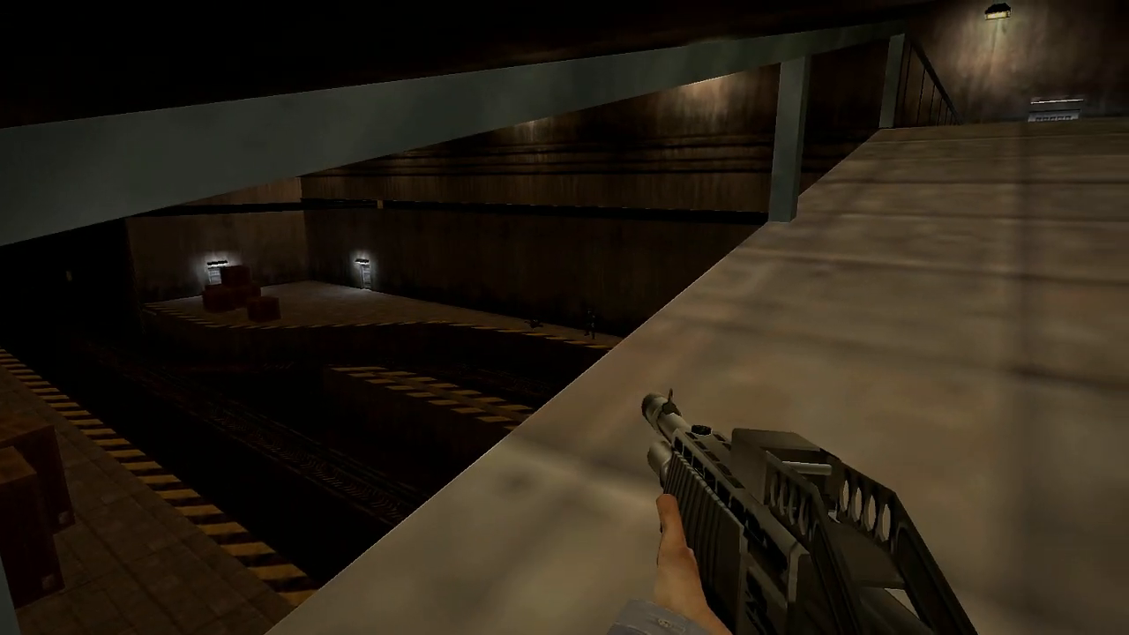
{"action": "left_click", "coordinate": [564, 318]}
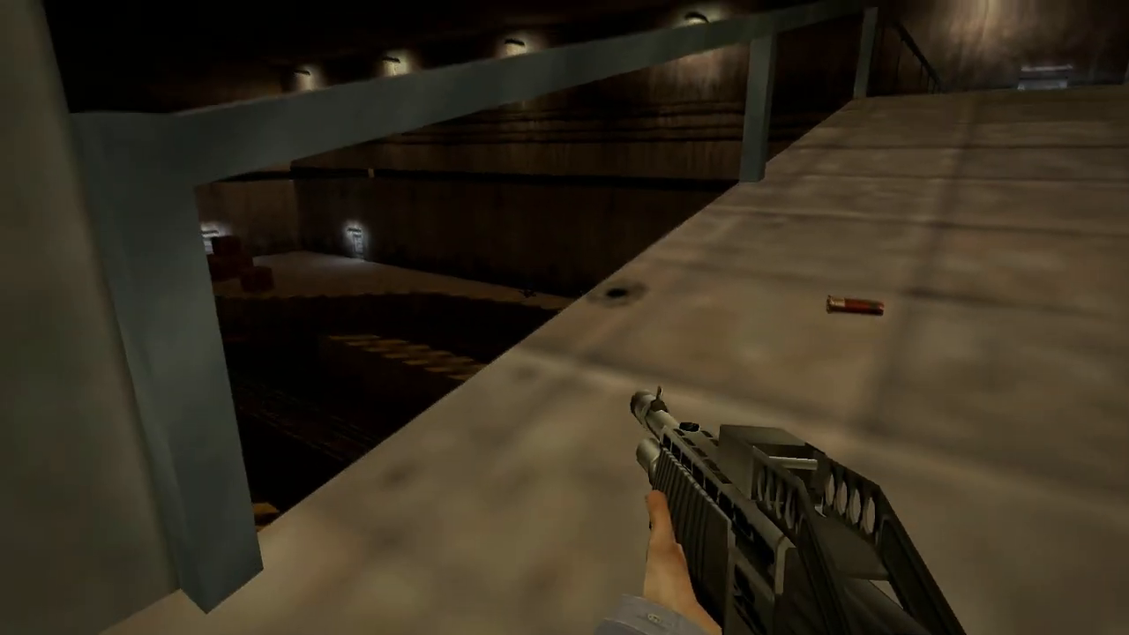
{"action": "mouse_move", "coordinate": [565, 318]}
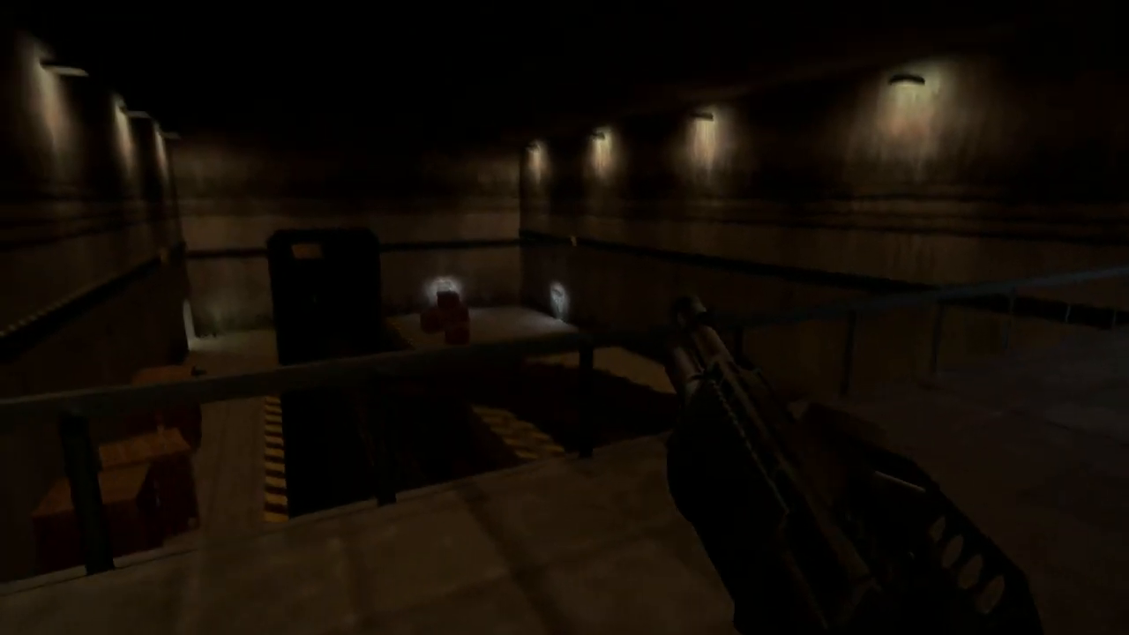
{"action": "mouse_move", "coordinate": [565, 317]}
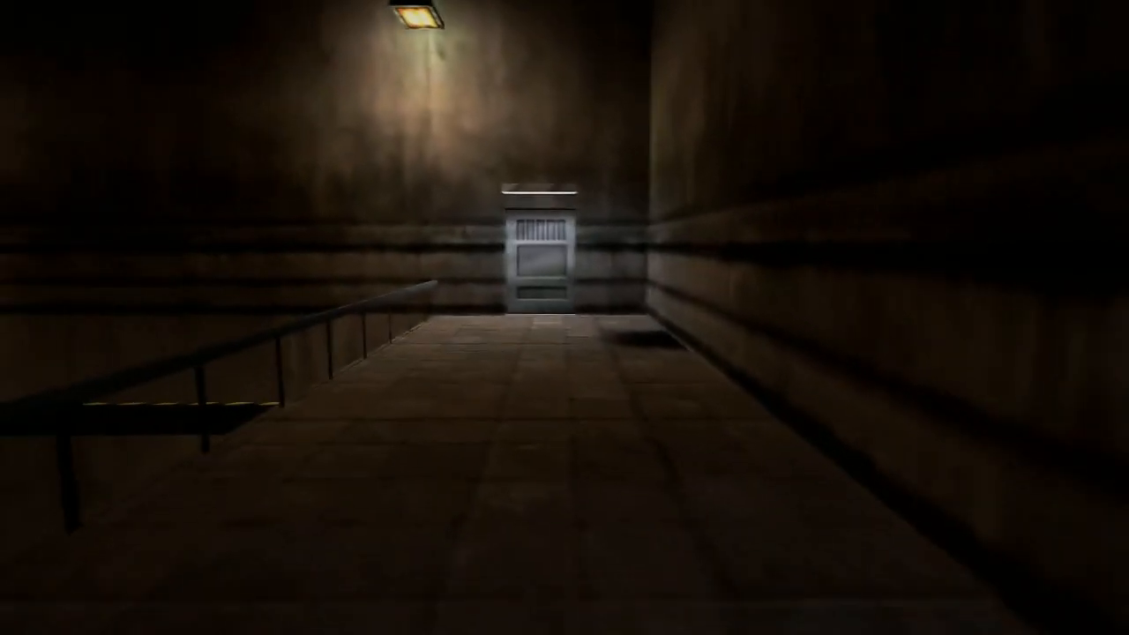
{"action": "key", "text": "w"}
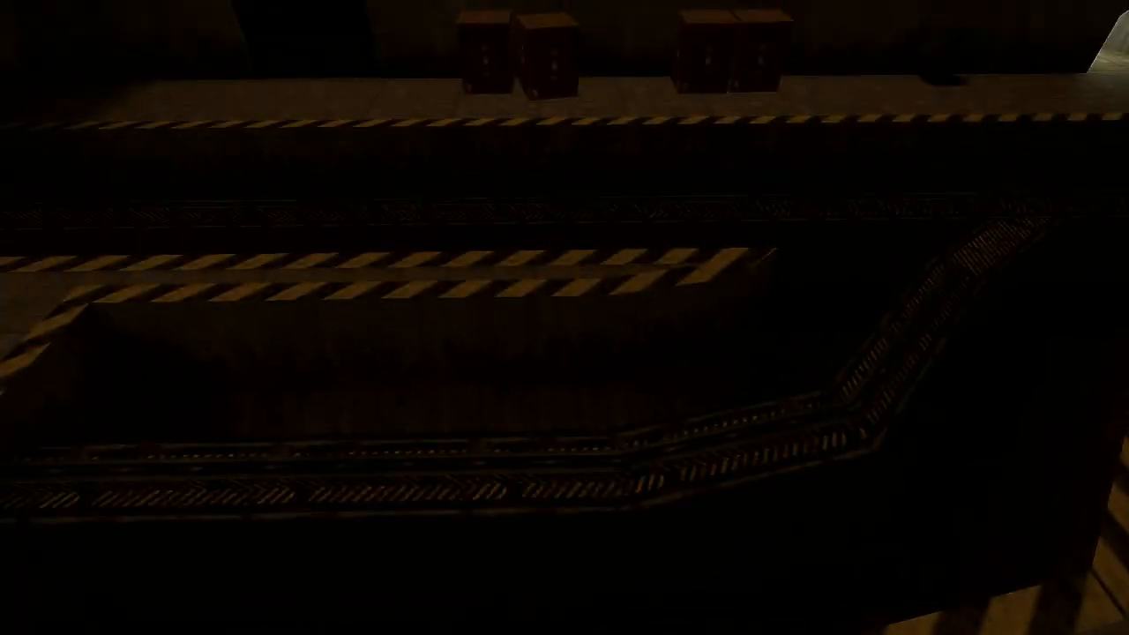
{"action": "mouse_move", "coordinate": [565, 317]}
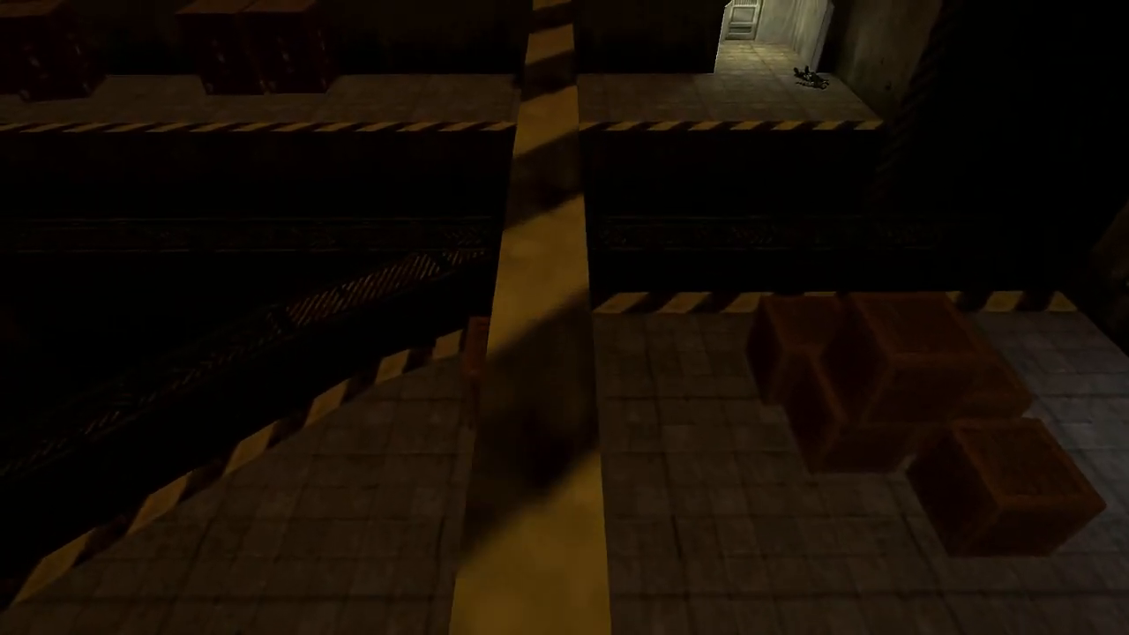
{"action": "mouse_move", "coordinate": [564, 318]}
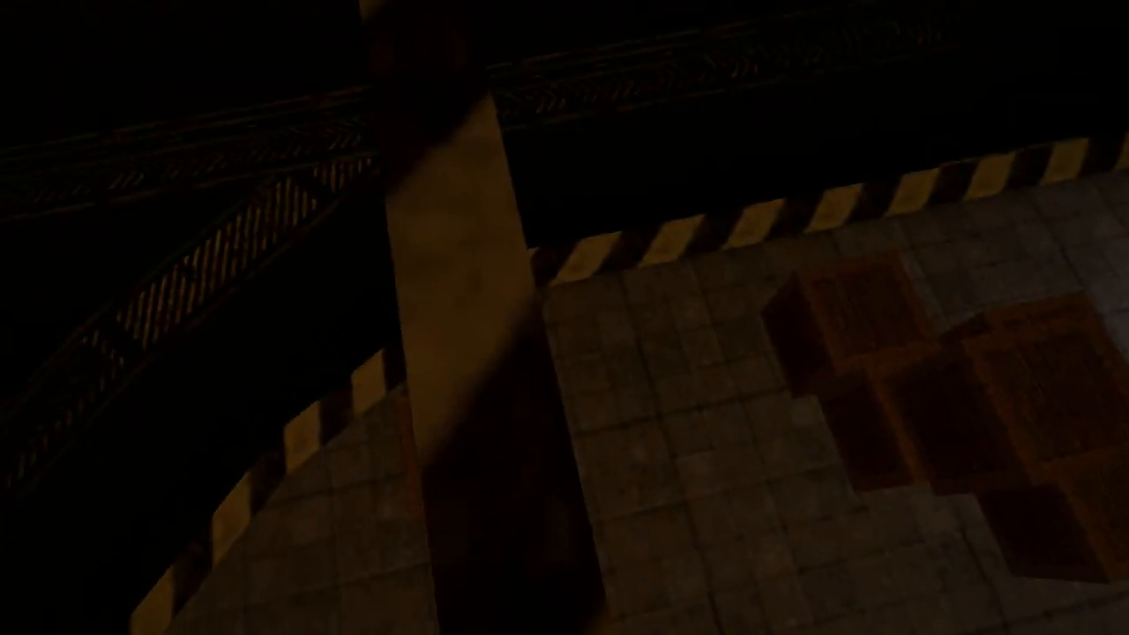
{"action": "mouse_move", "coordinate": [565, 317]}
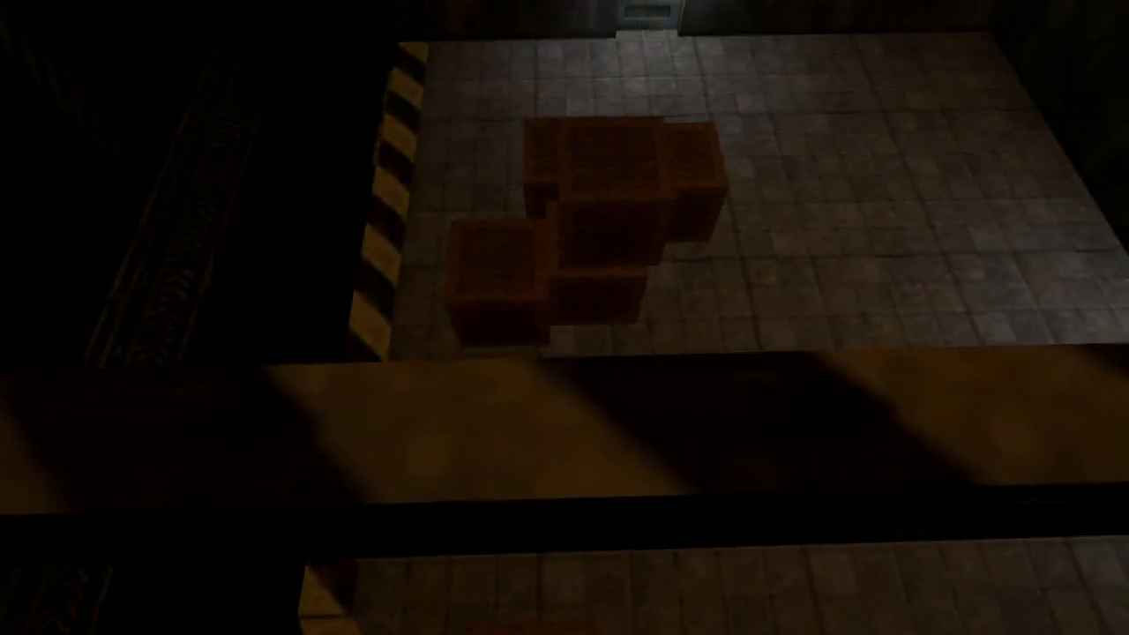
{"action": "mouse_move", "coordinate": [565, 317]}
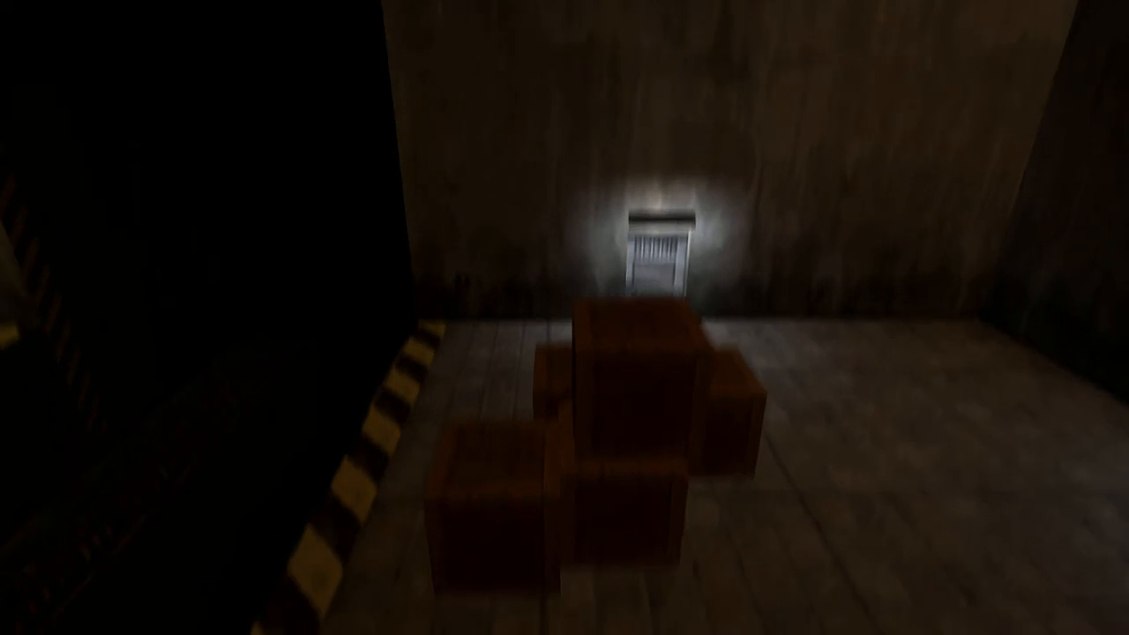
{"action": "mouse_move", "coordinate": [565, 318]}
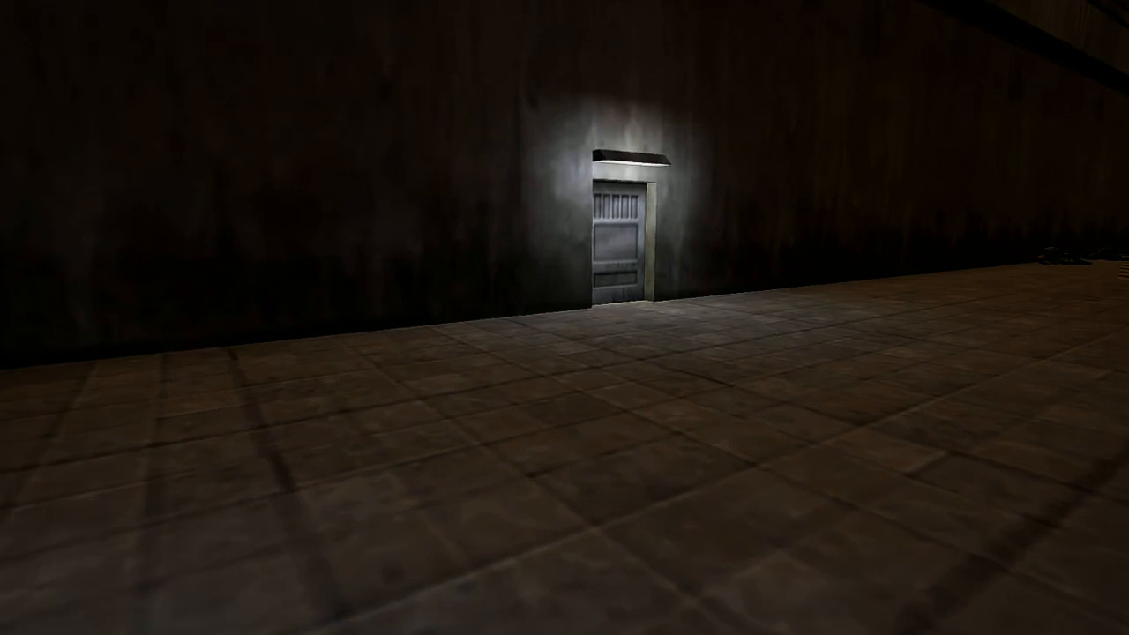
{"action": "key", "text": "w"}
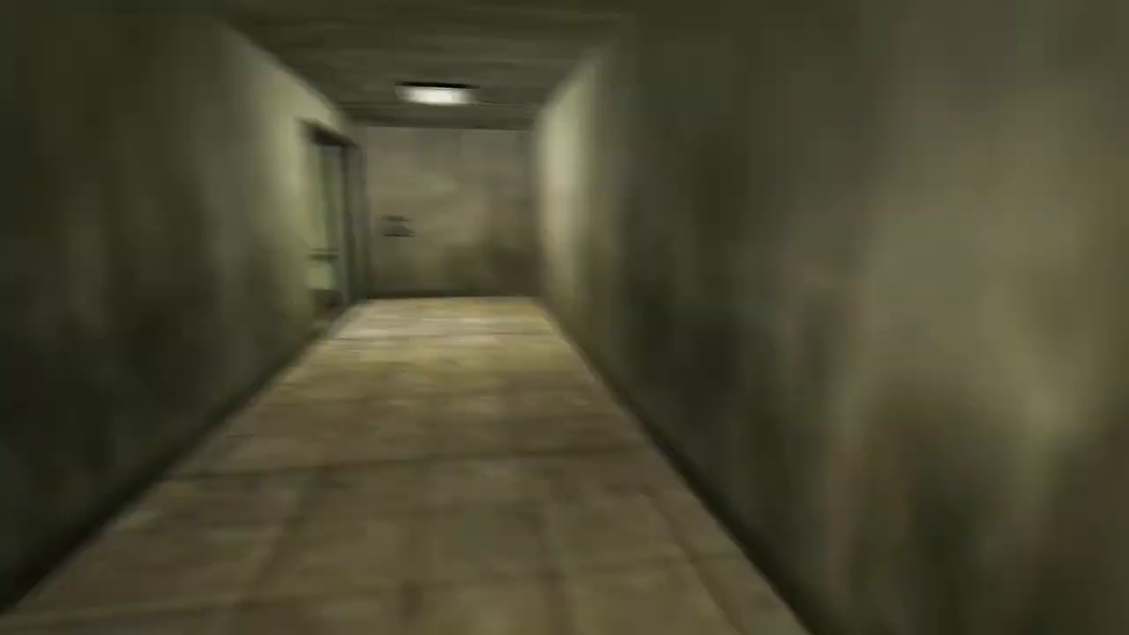
{"action": "key", "text": "w"}
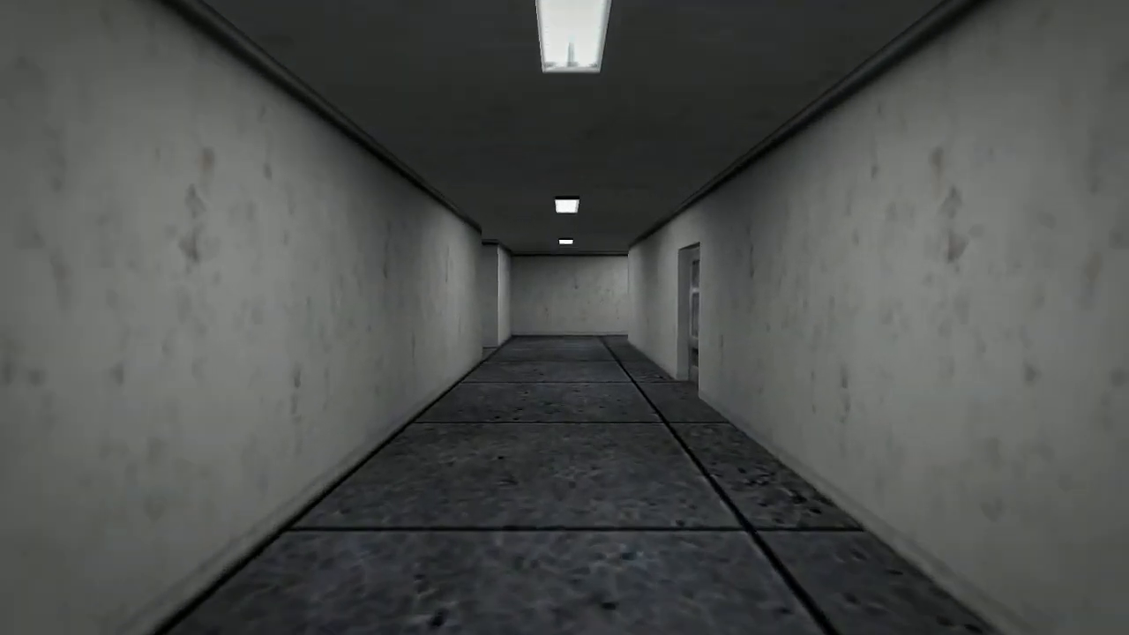
{"action": "key", "text": "W"}
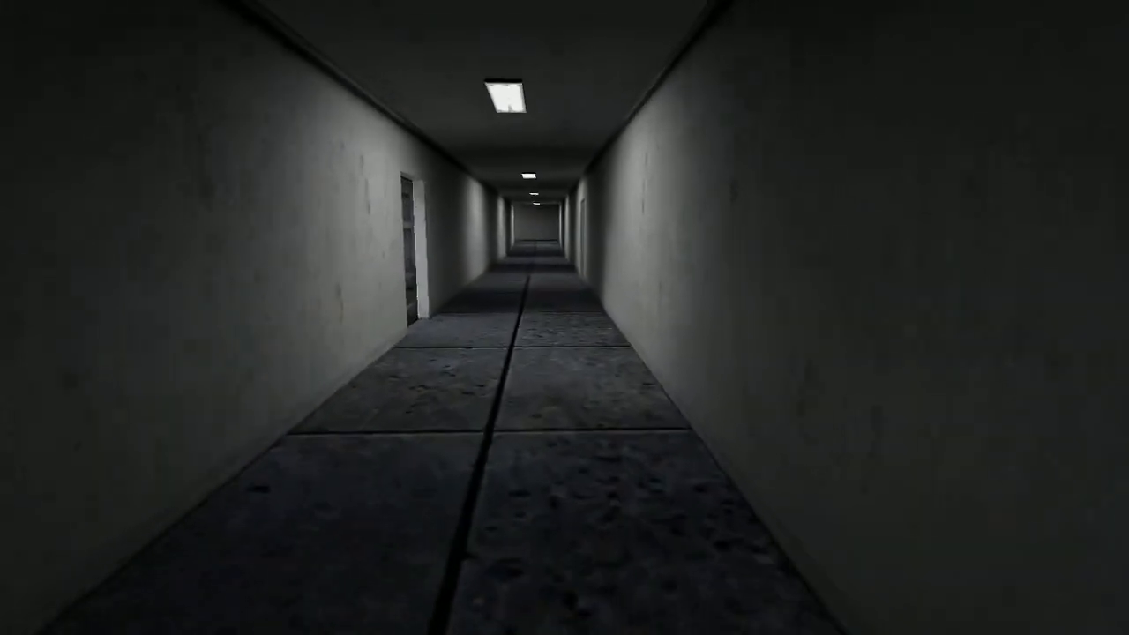
{"action": "key", "text": "w"}
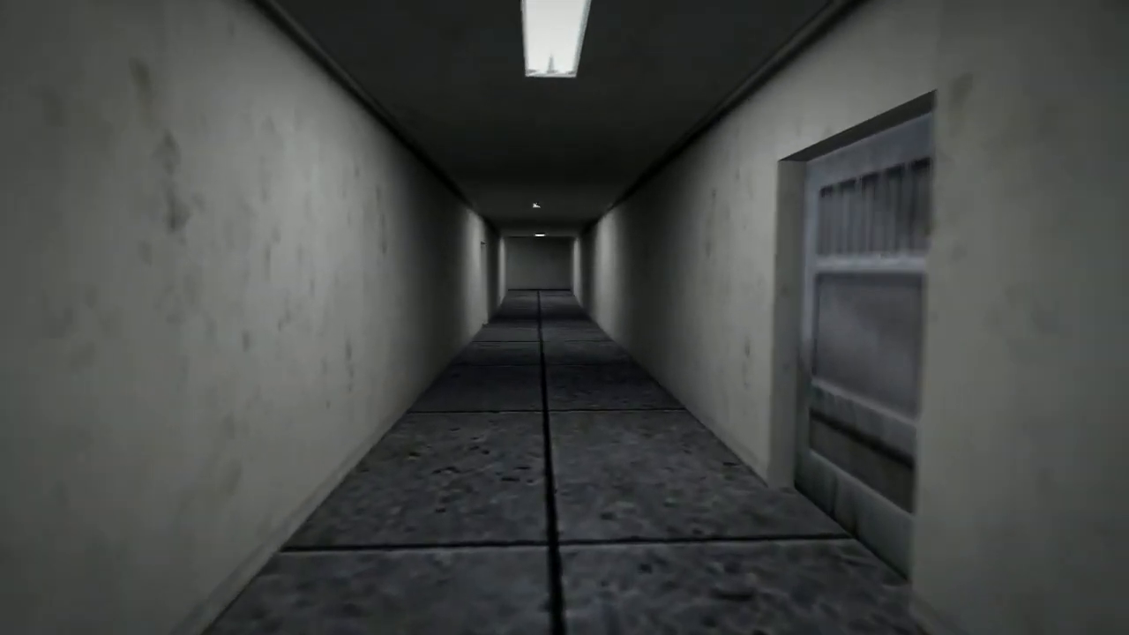
{"action": "key", "text": "w"}
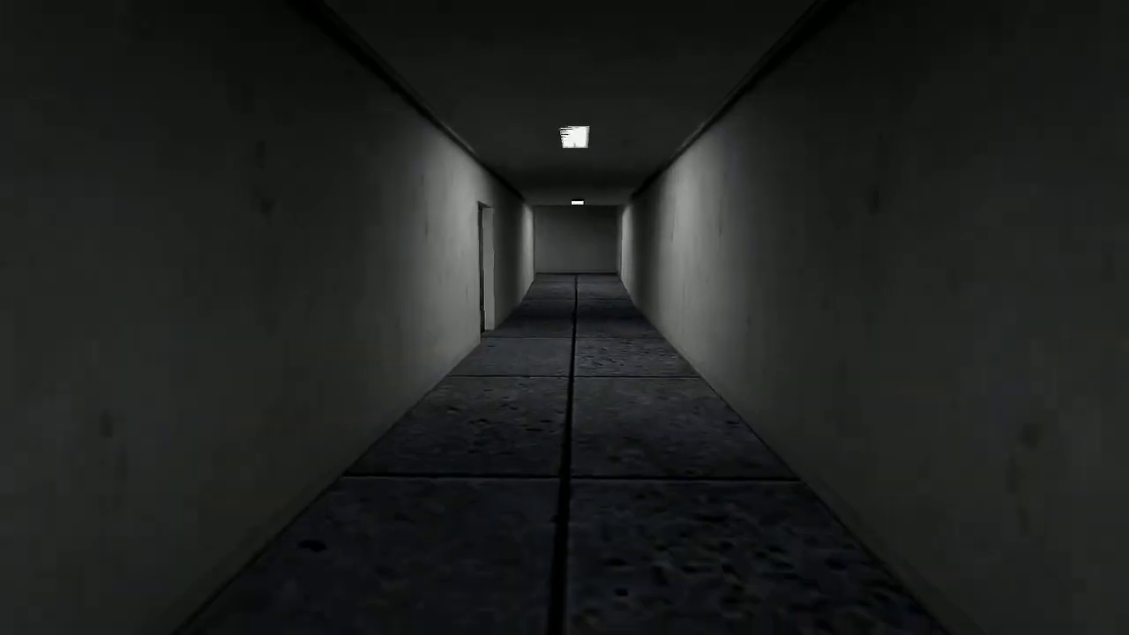
{"action": "key", "text": "w"}
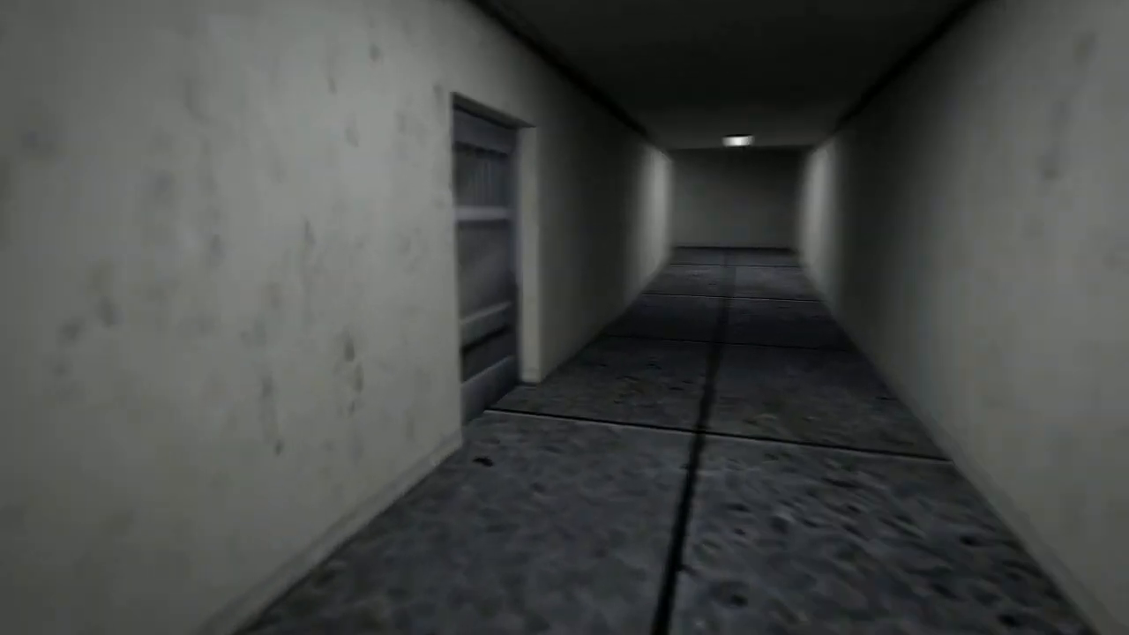
{"action": "key", "text": "w"}
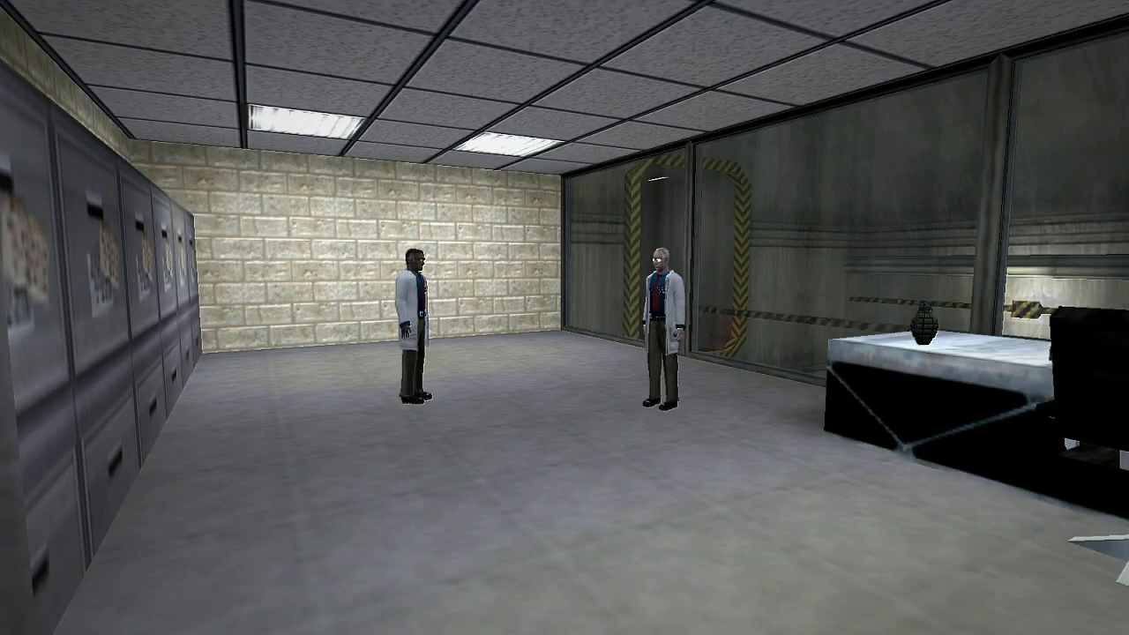
{"action": "mouse_move", "coordinate": [565, 317]}
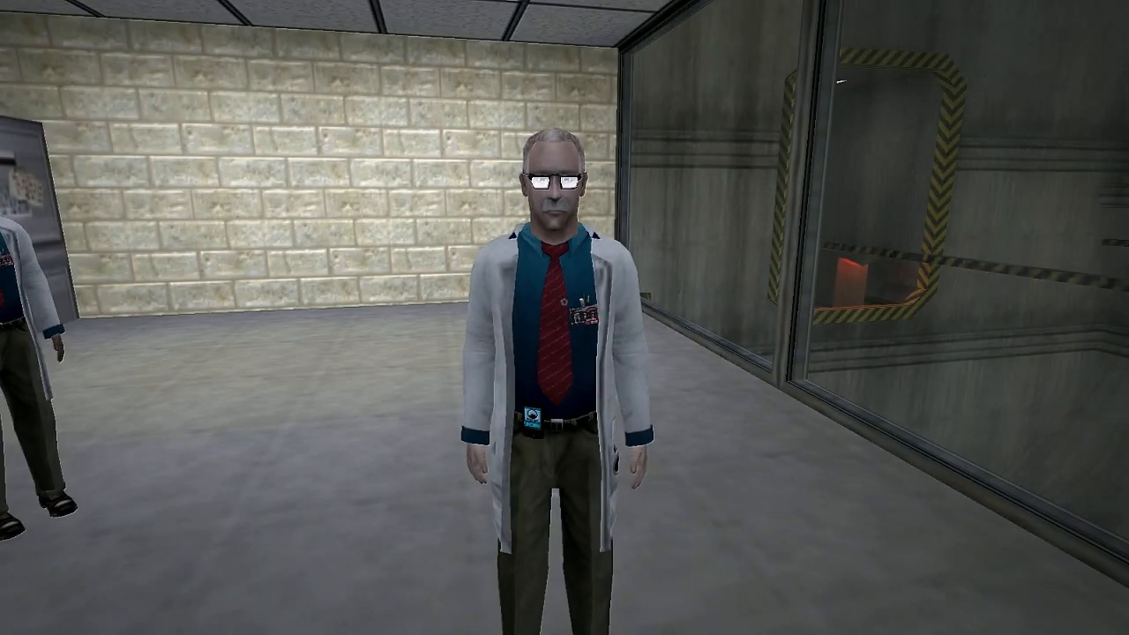
{"action": "mouse_move", "coordinate": [564, 318]}
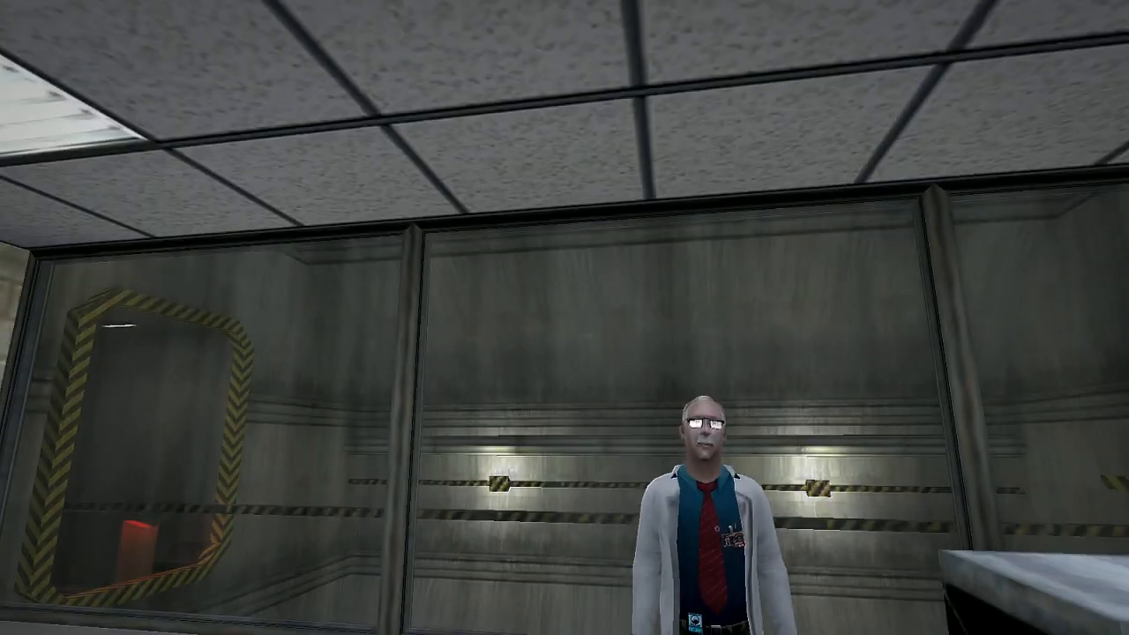
{"action": "mouse_move", "coordinate": [565, 318]}
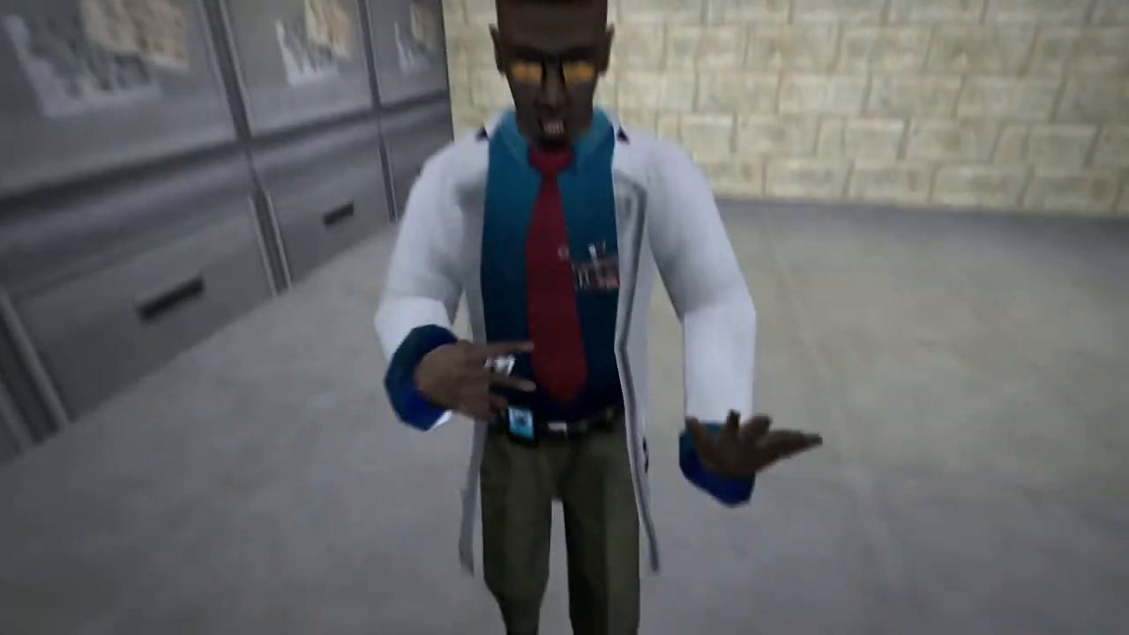
{"action": "mouse_move", "coordinate": [564, 318]}
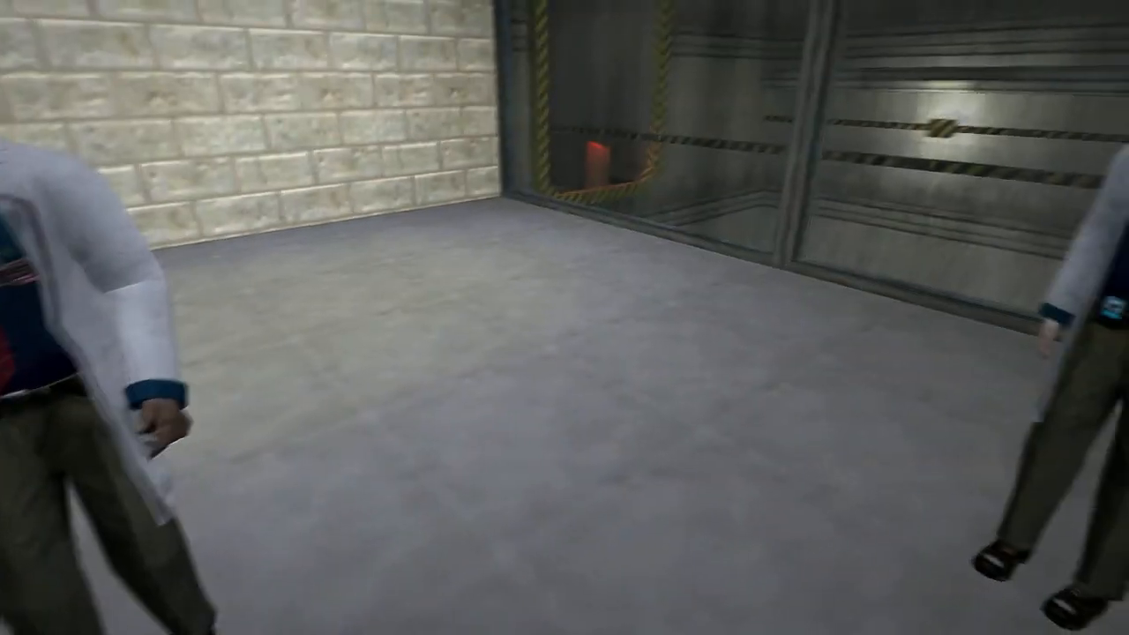
{"action": "mouse_move", "coordinate": [564, 318]}
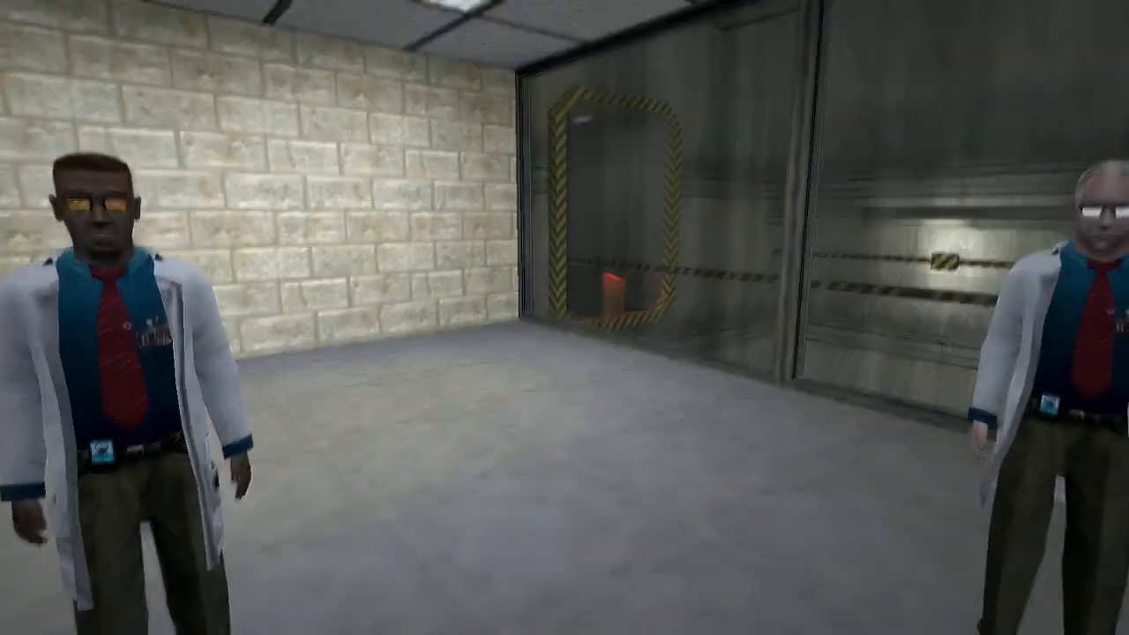
{"action": "mouse_move", "coordinate": [565, 318]}
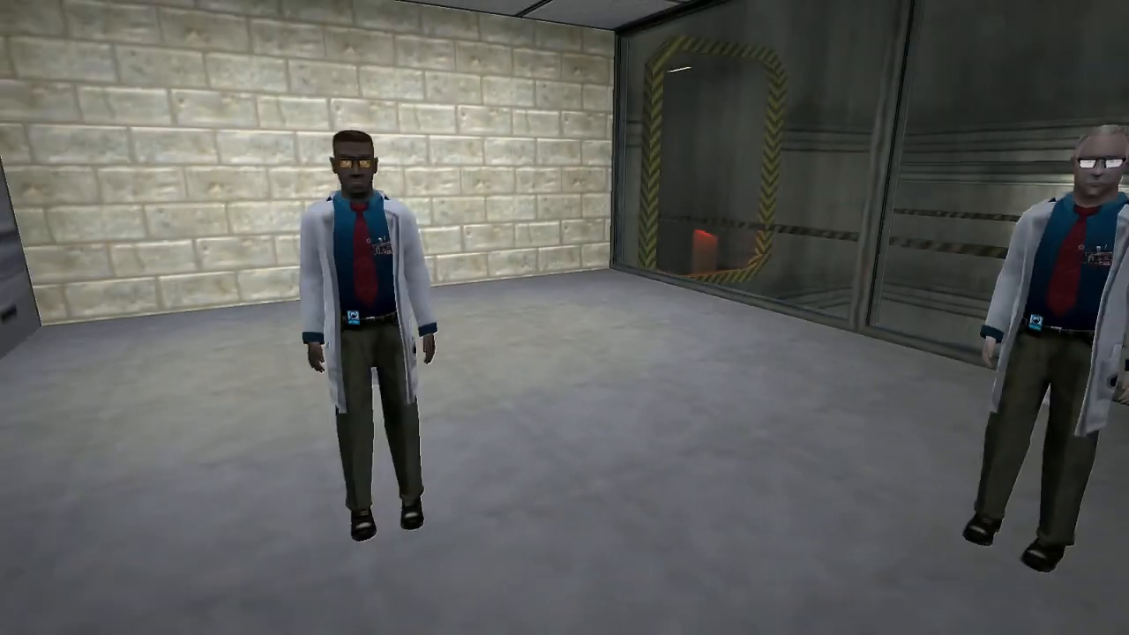
{"action": "mouse_move", "coordinate": [565, 317]}
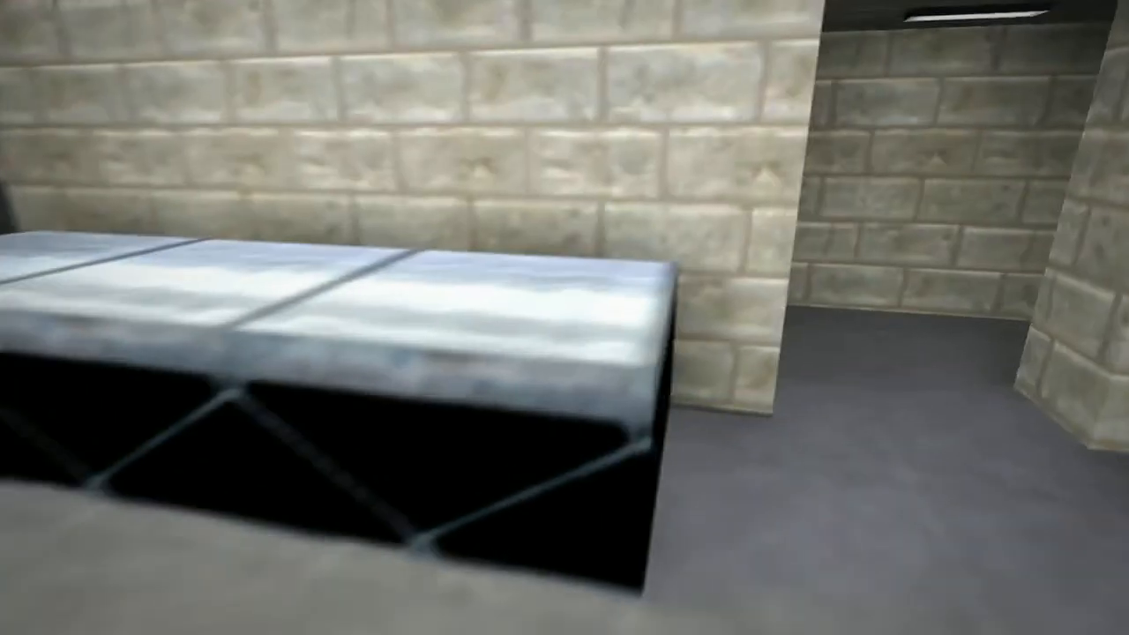